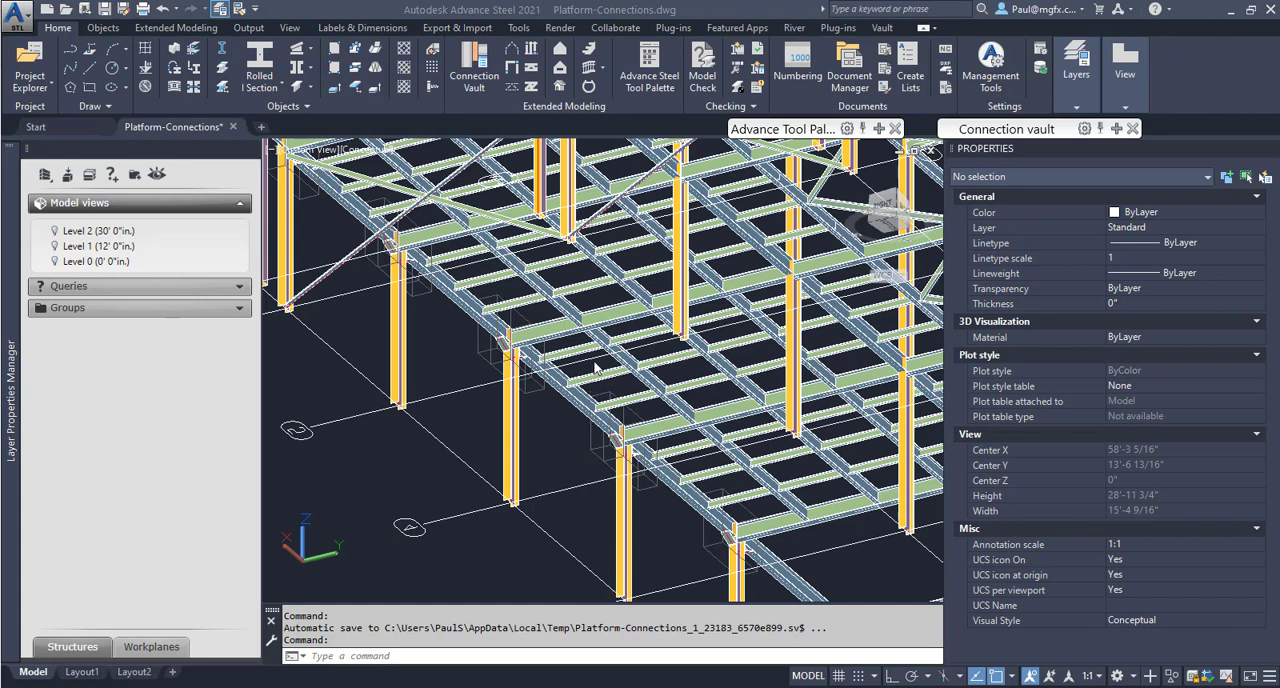
mouse_move(485, 450)
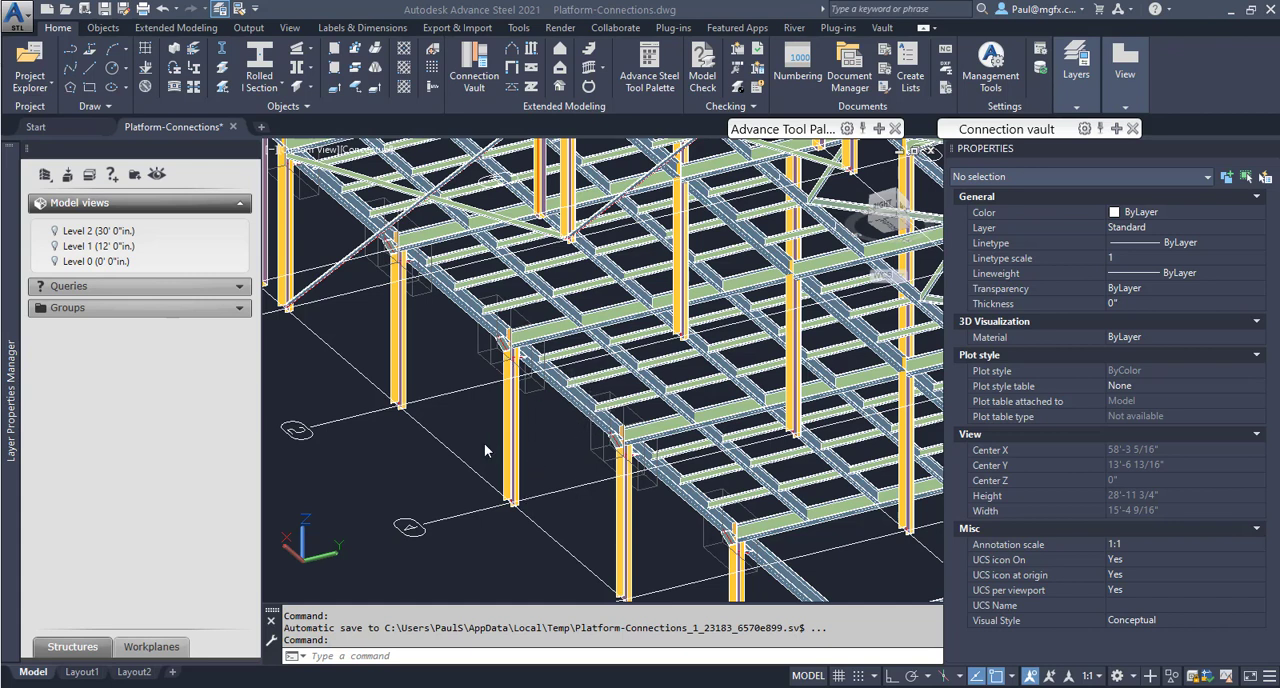
mouse_move(465, 446)
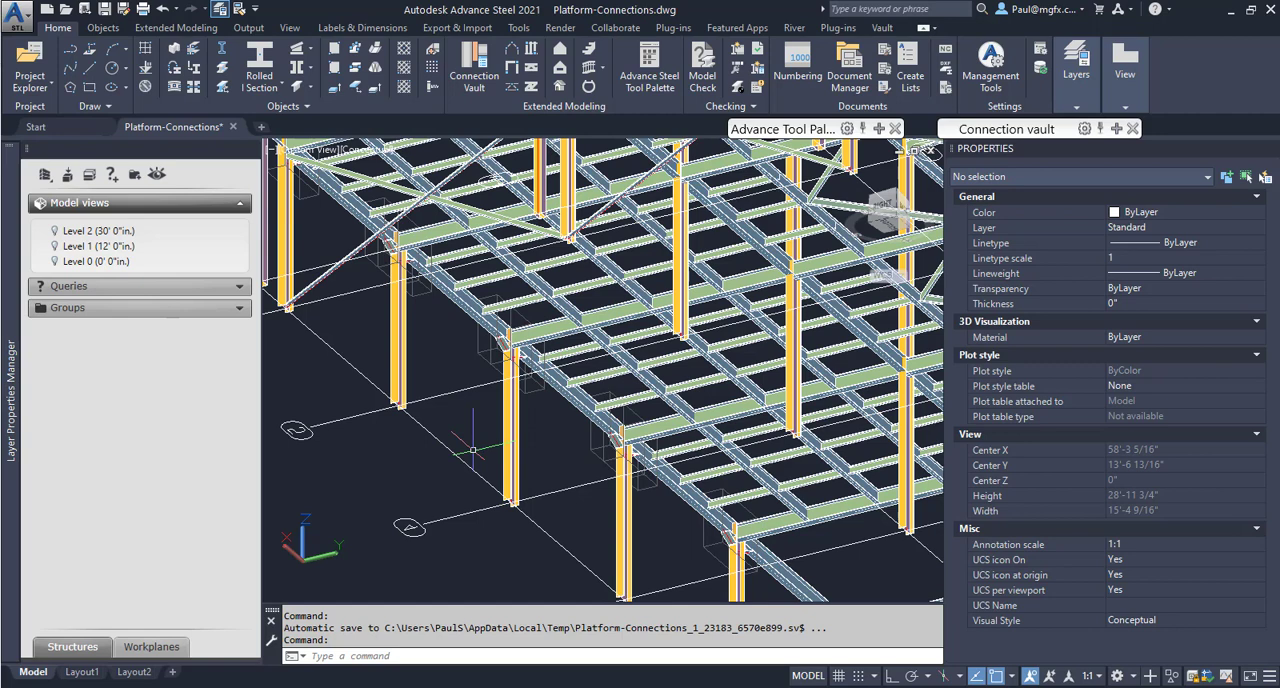
mouse_move(475, 462)
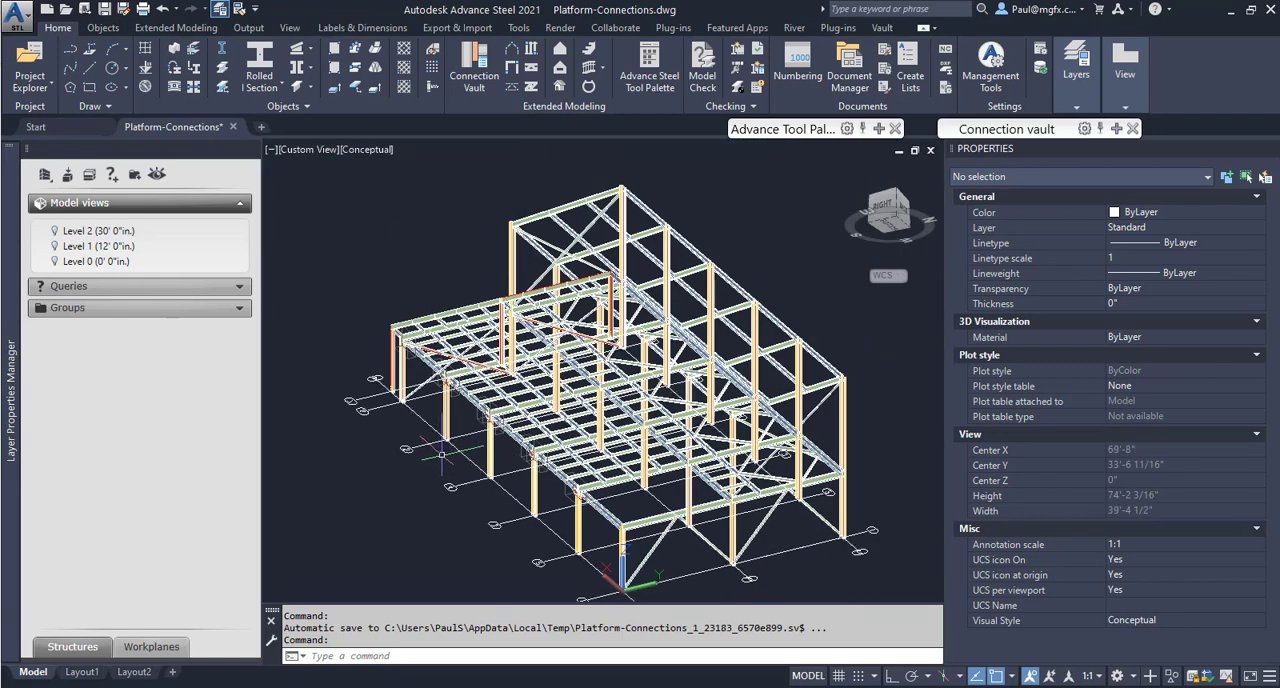
mouse_move(352, 220)
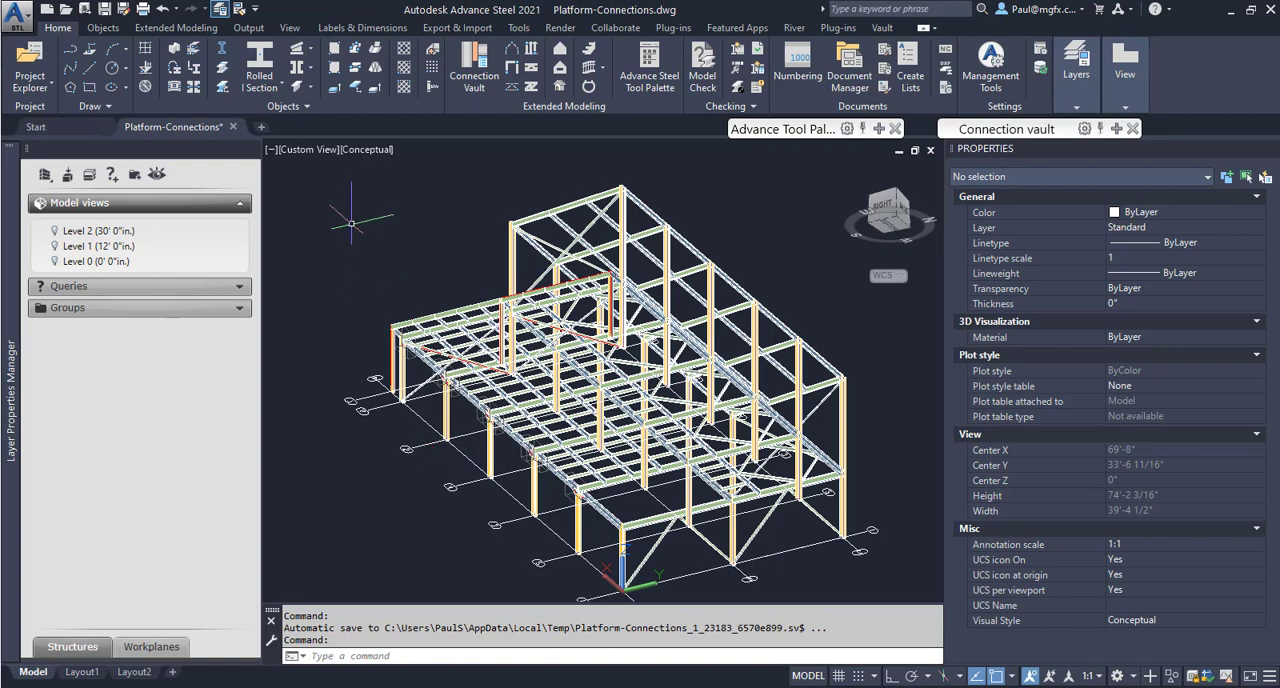
mouse_move(296, 90)
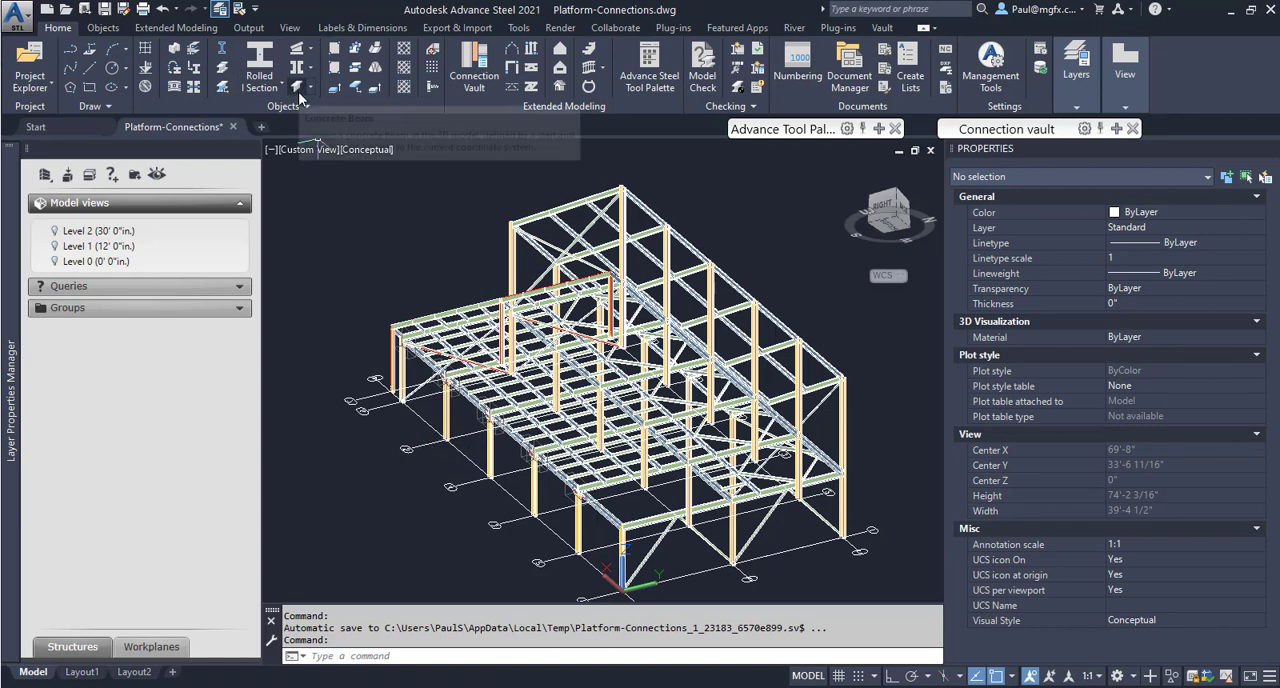
mouse_move(355, 100)
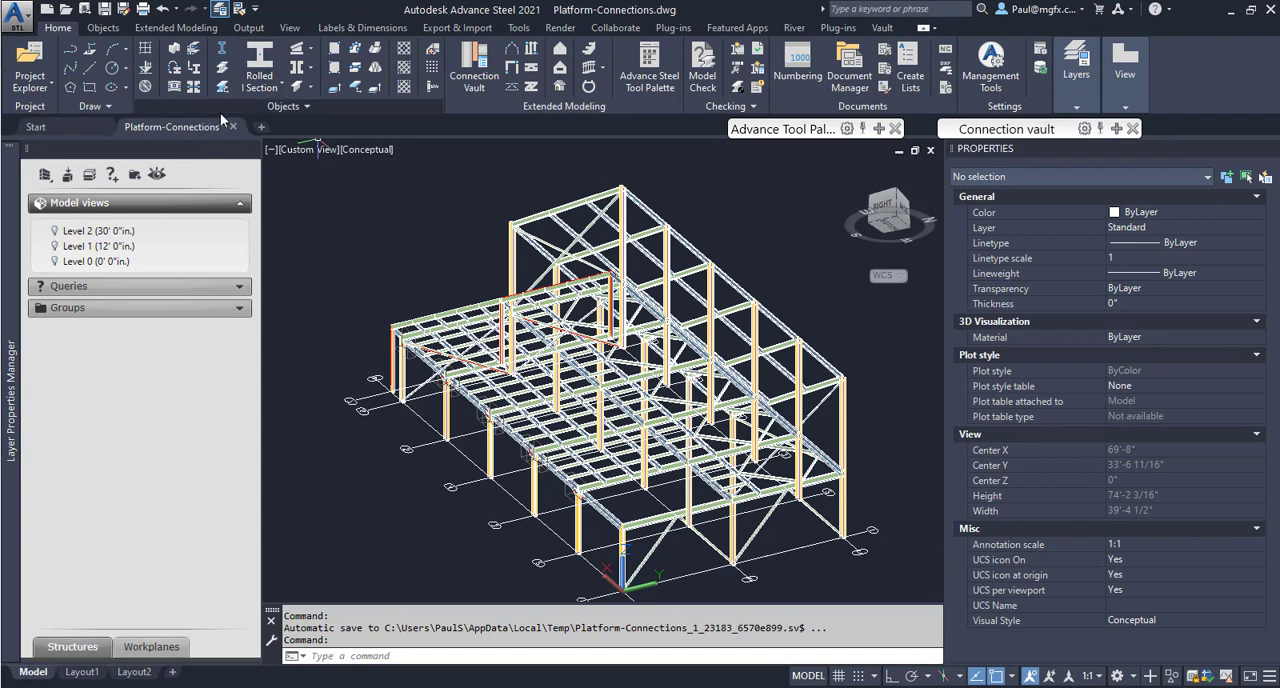
Step: Show the Objects ribbon tools for creating structural objects
left_click(103, 27)
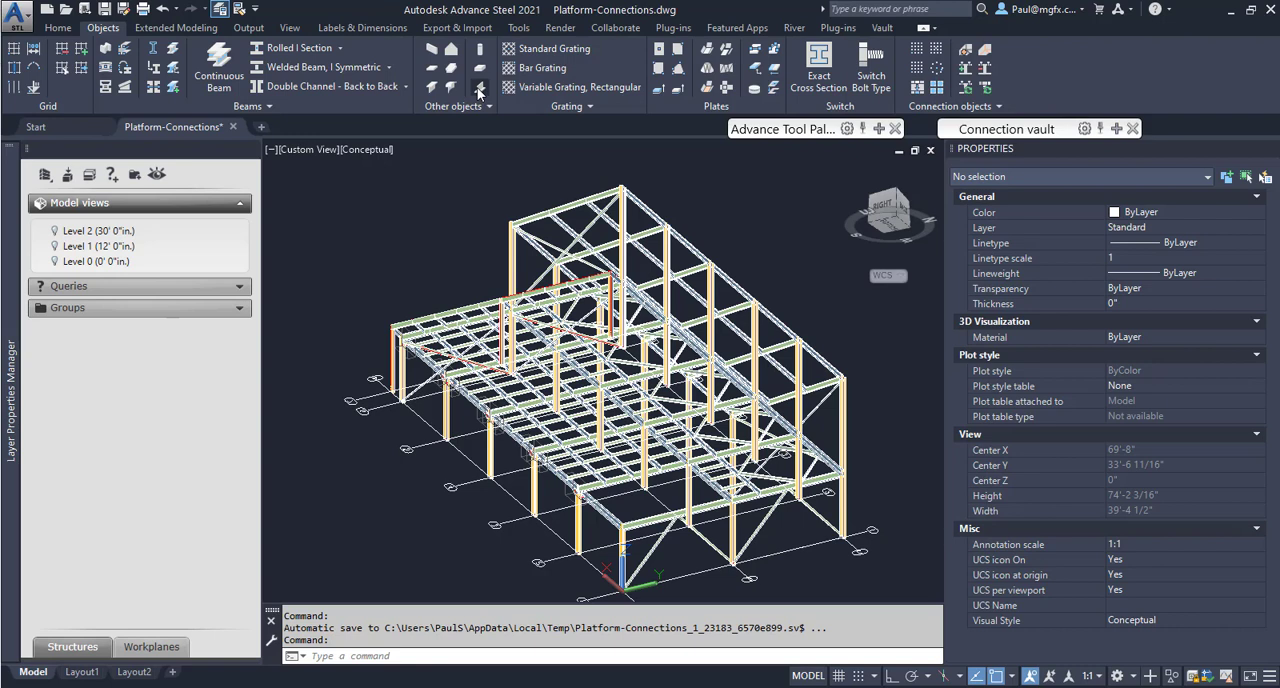
mouse_move(479, 90)
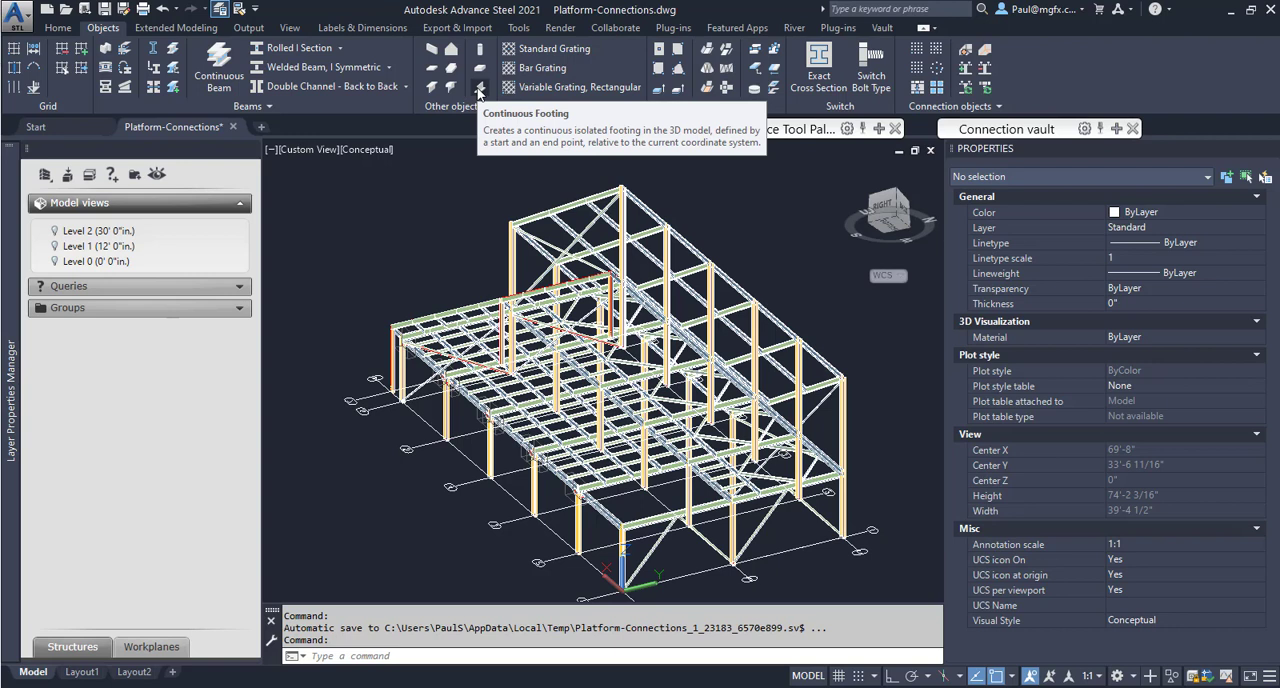
mouse_move(482, 68)
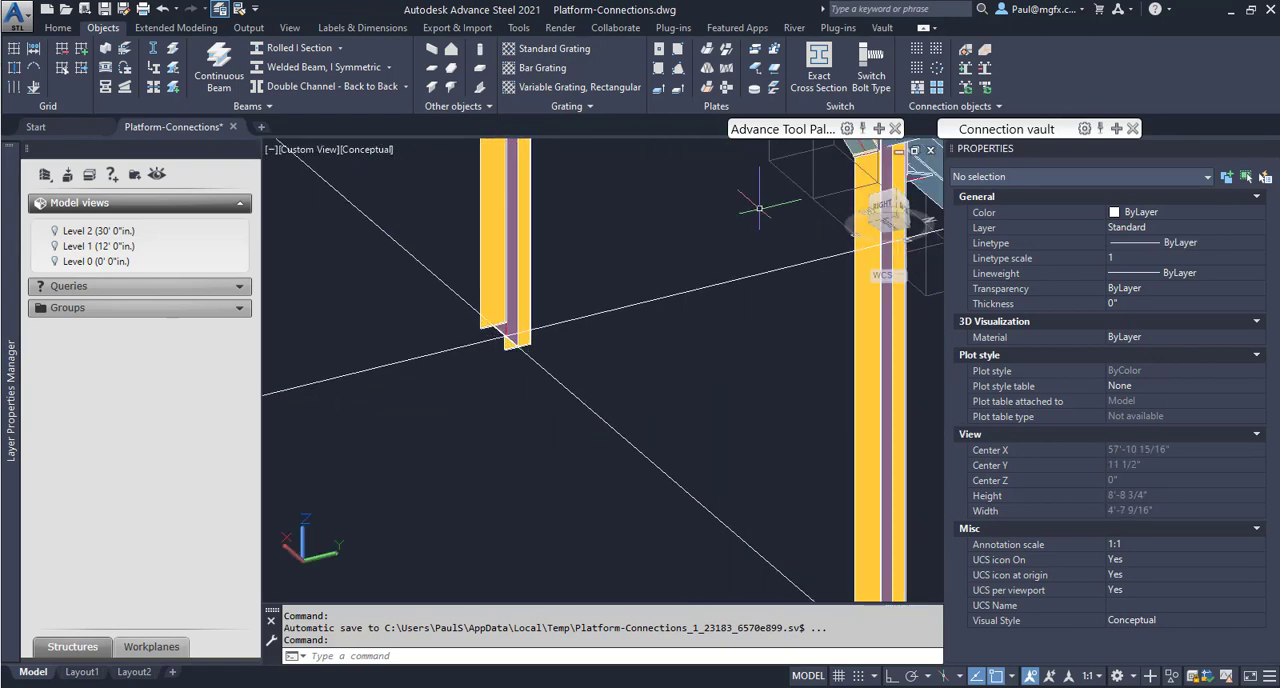
mouse_move(310, 180)
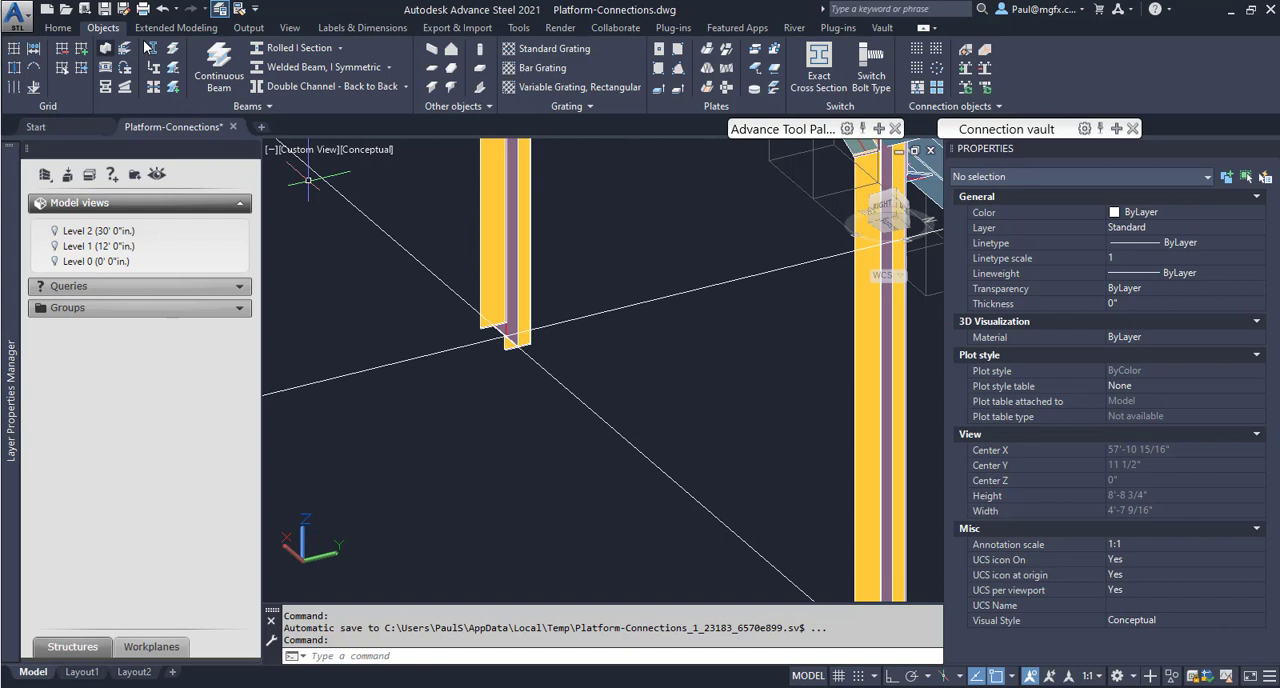
Step: Enable the Navigation Bar from the View tab
left_click(289, 27)
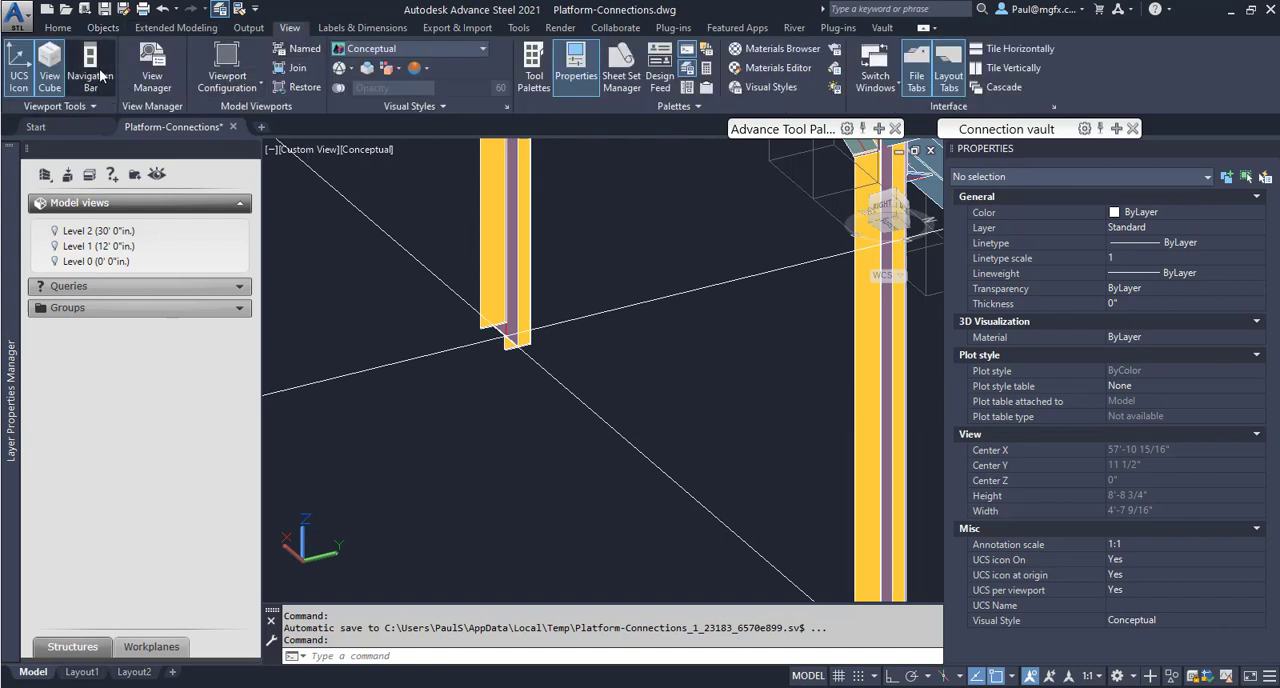
left_click(90, 68)
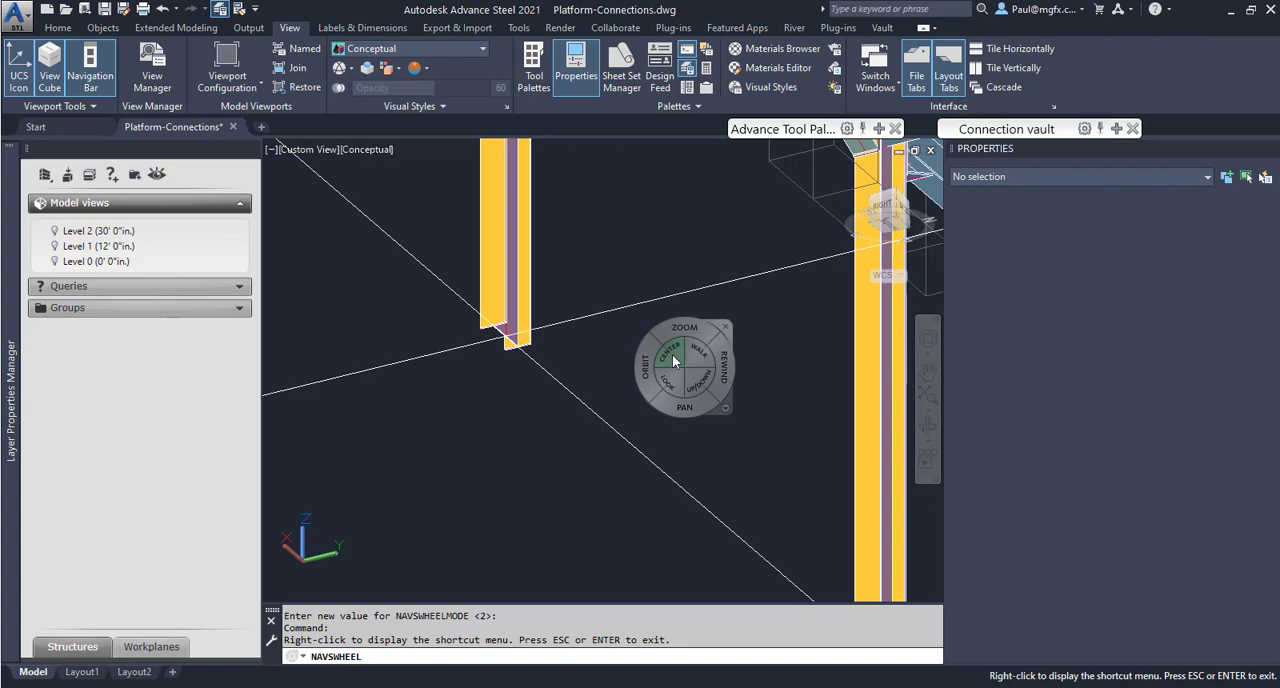
mouse_move(668, 365)
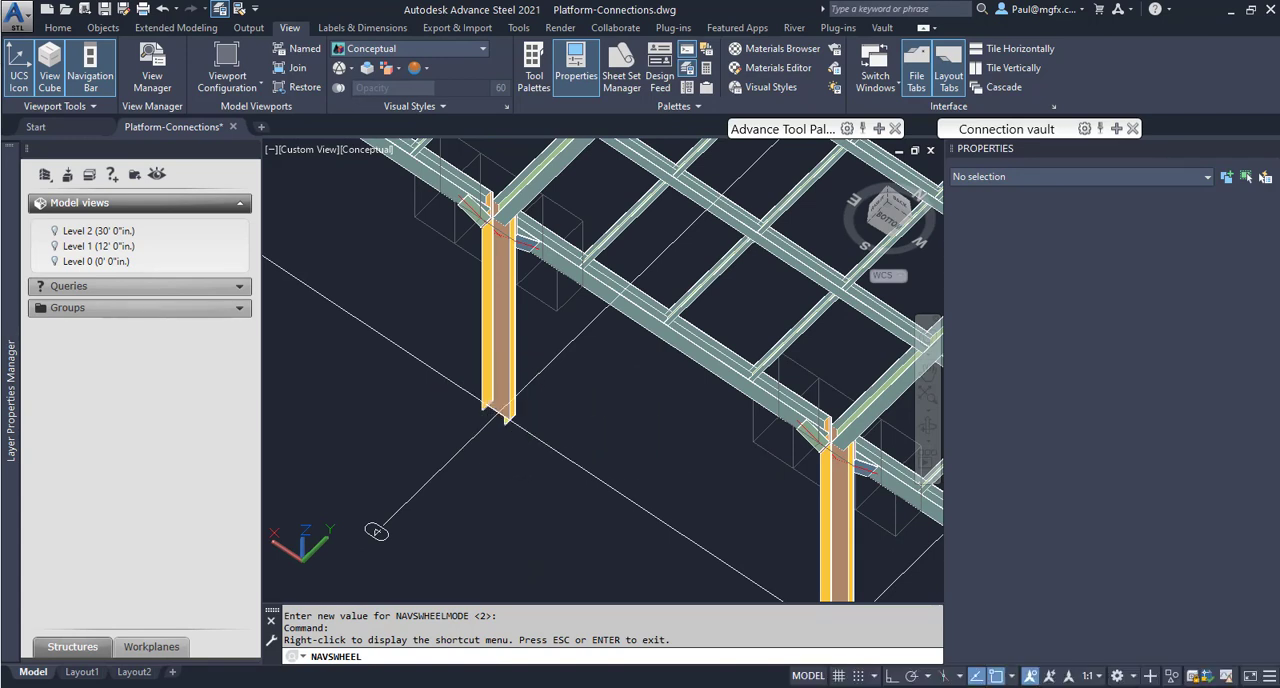
Step: Place a 2'7 1/2" square, 1'3 3/4" high isolated footing at a column base node
left_click(103, 27)
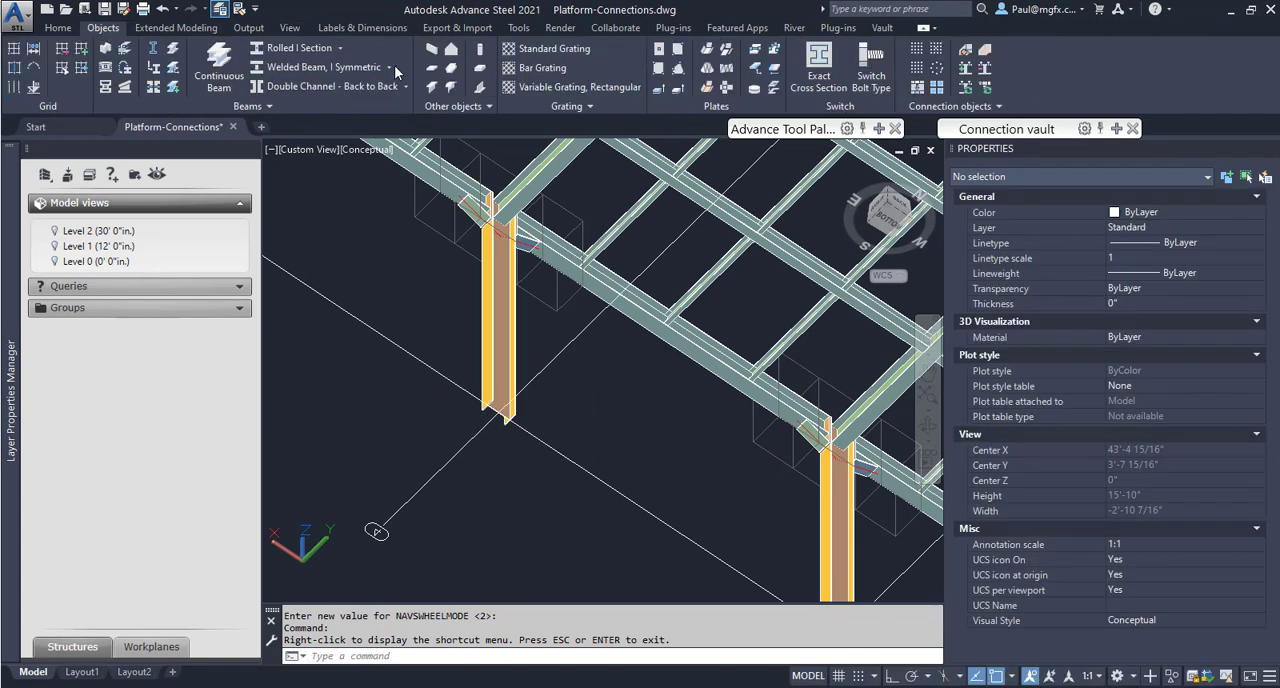
left_click(480, 75)
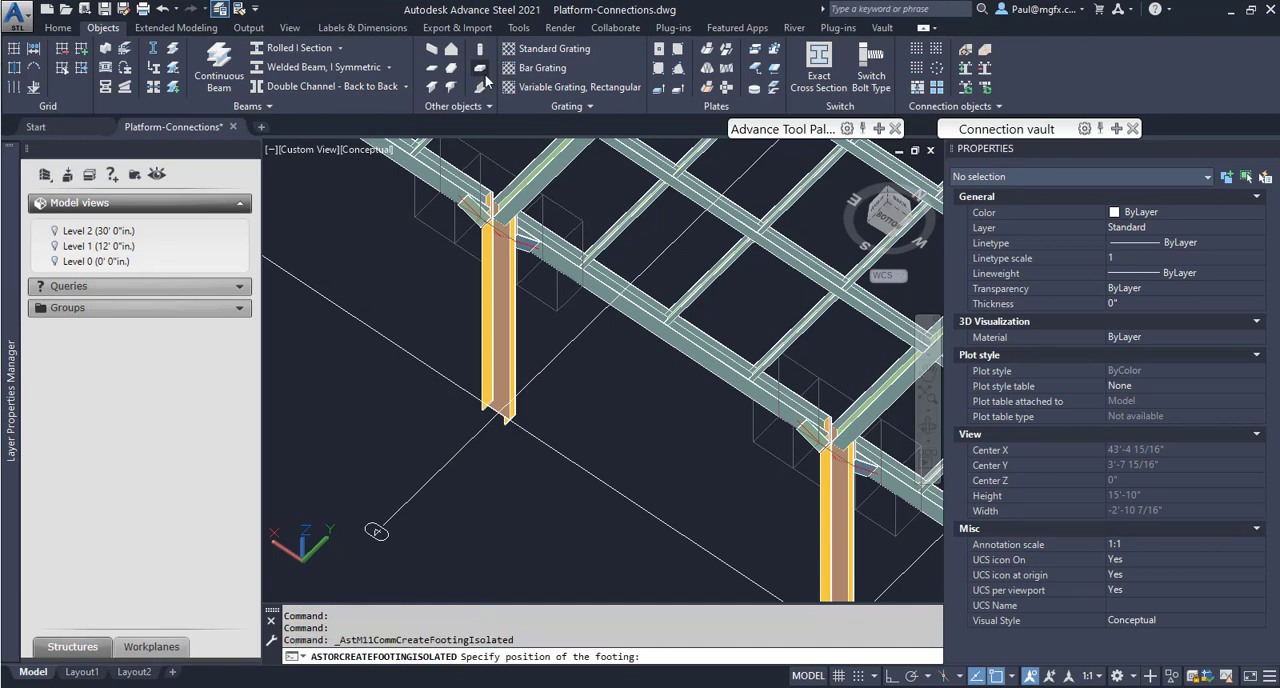
right_click(490, 417)
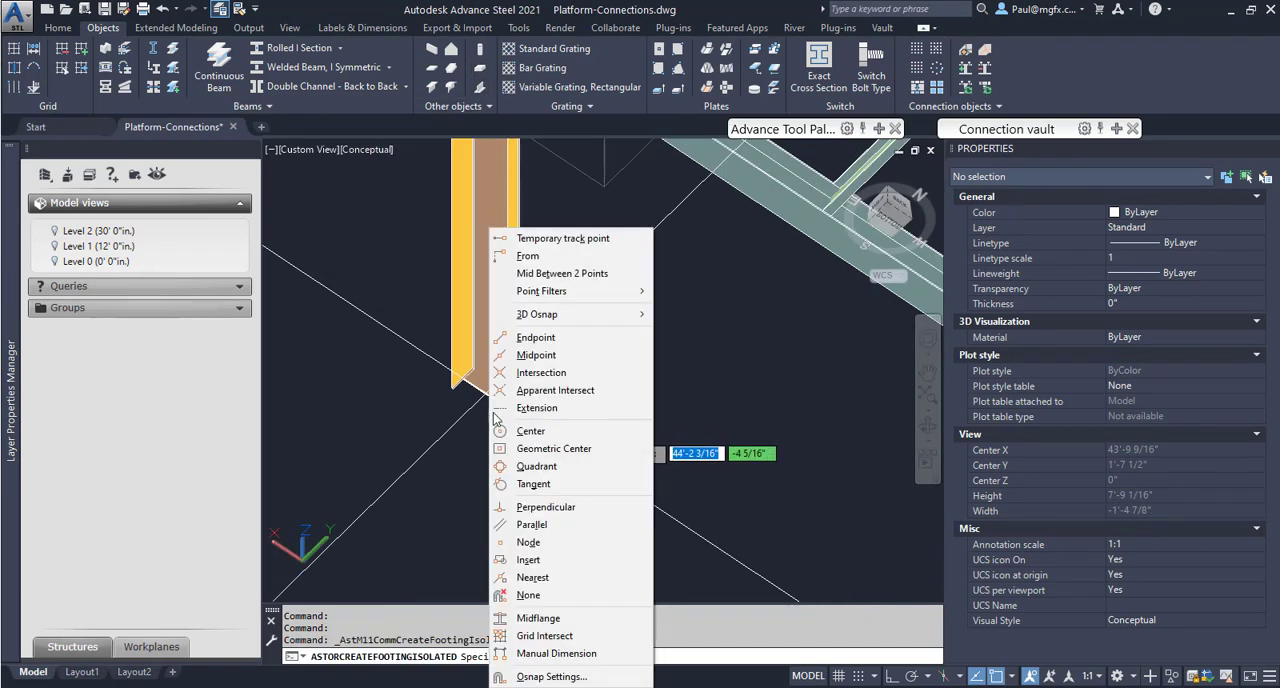
mouse_move(530, 542)
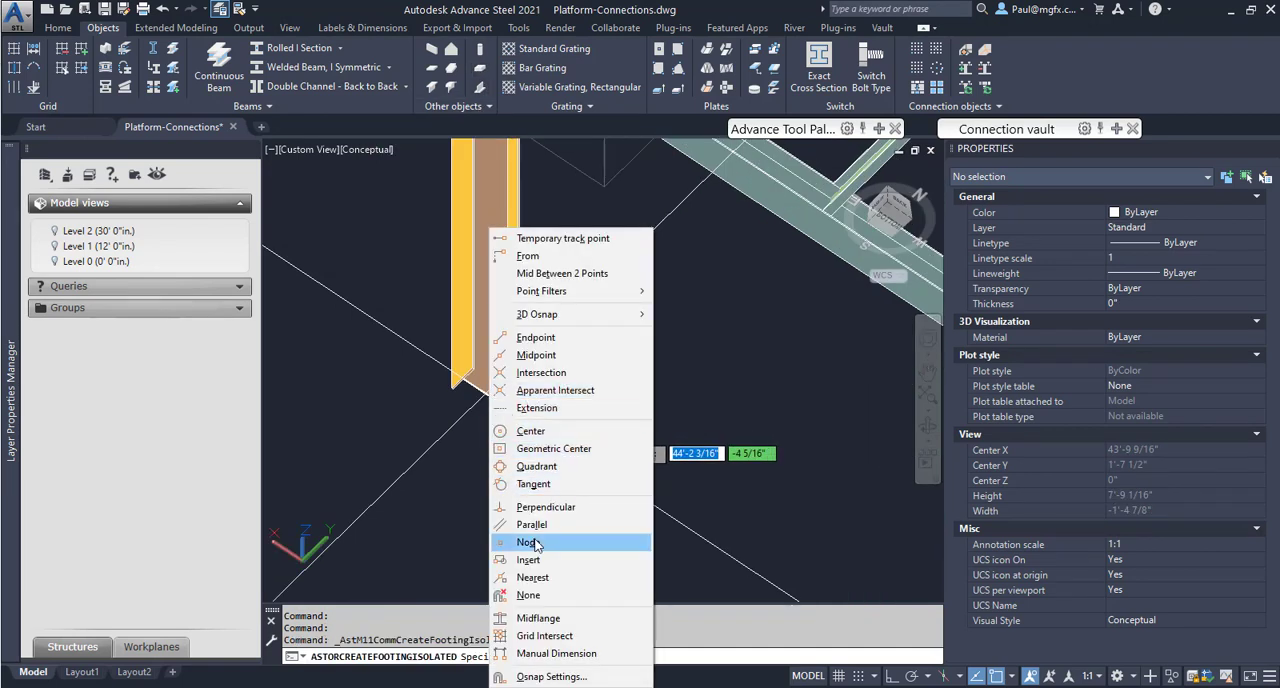
left_click(525, 542)
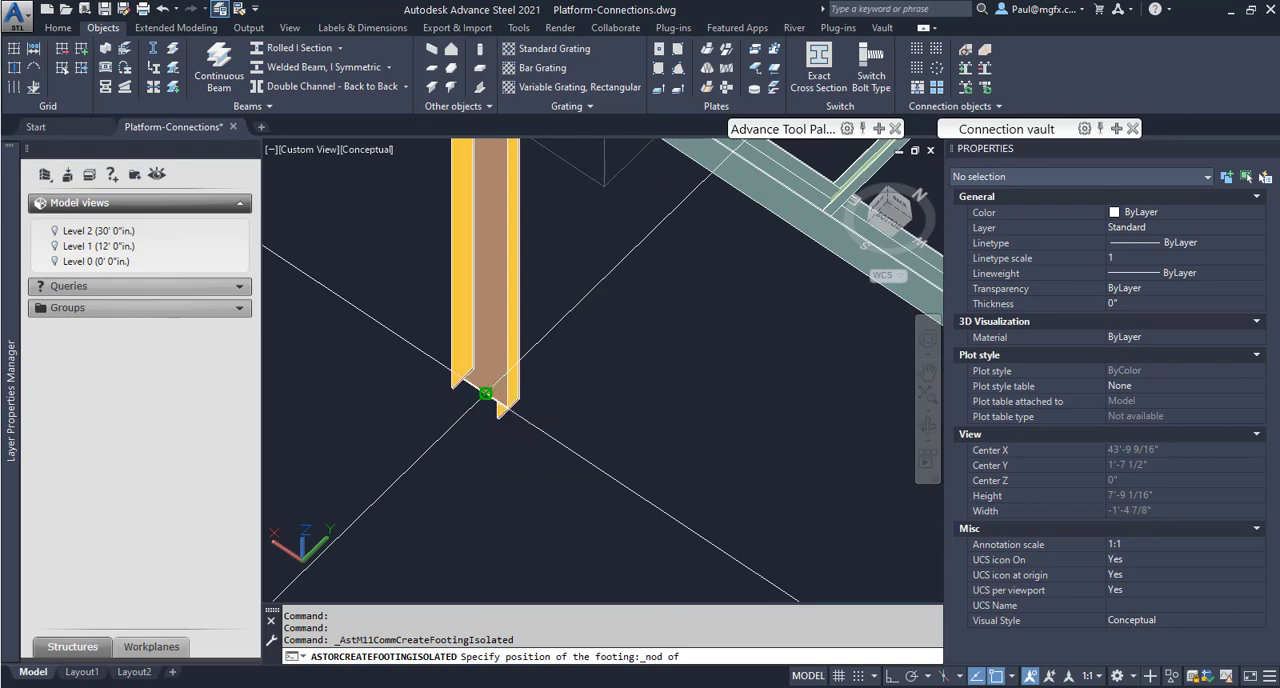
left_click(485, 393)
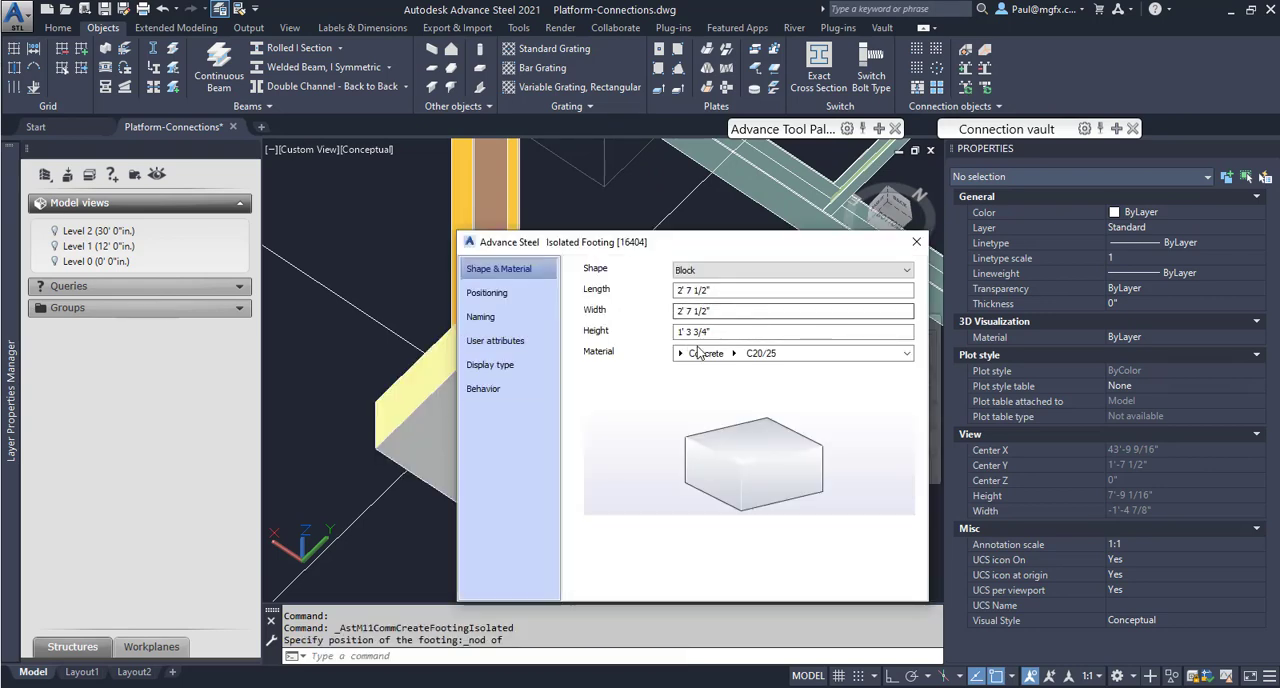
left_click(916, 241)
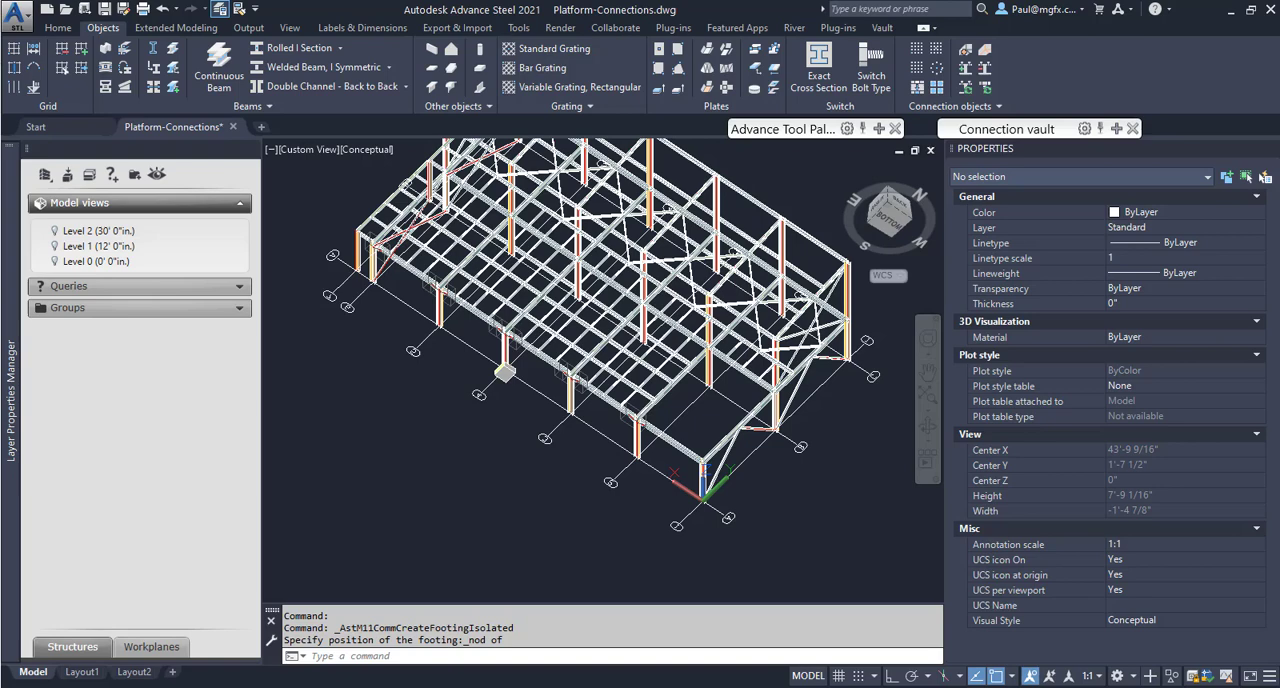
Step: Place a second matching isolated footing under another column base
right_click(617, 402)
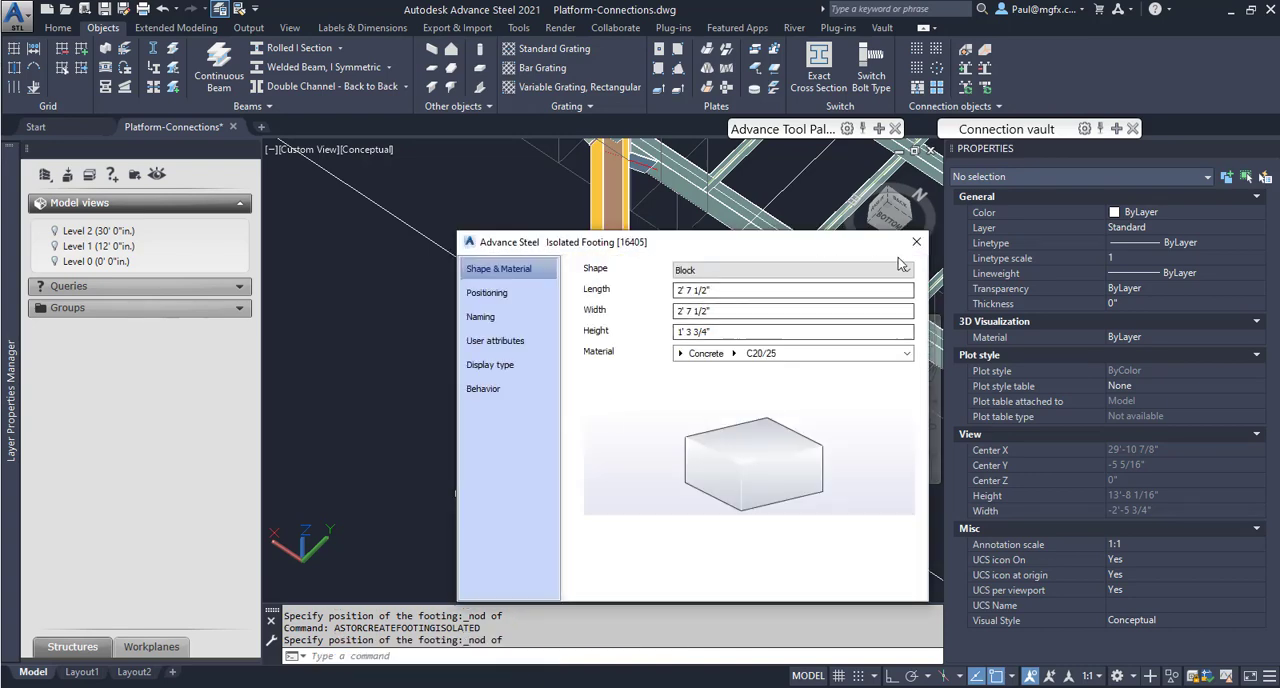
left_click(915, 241)
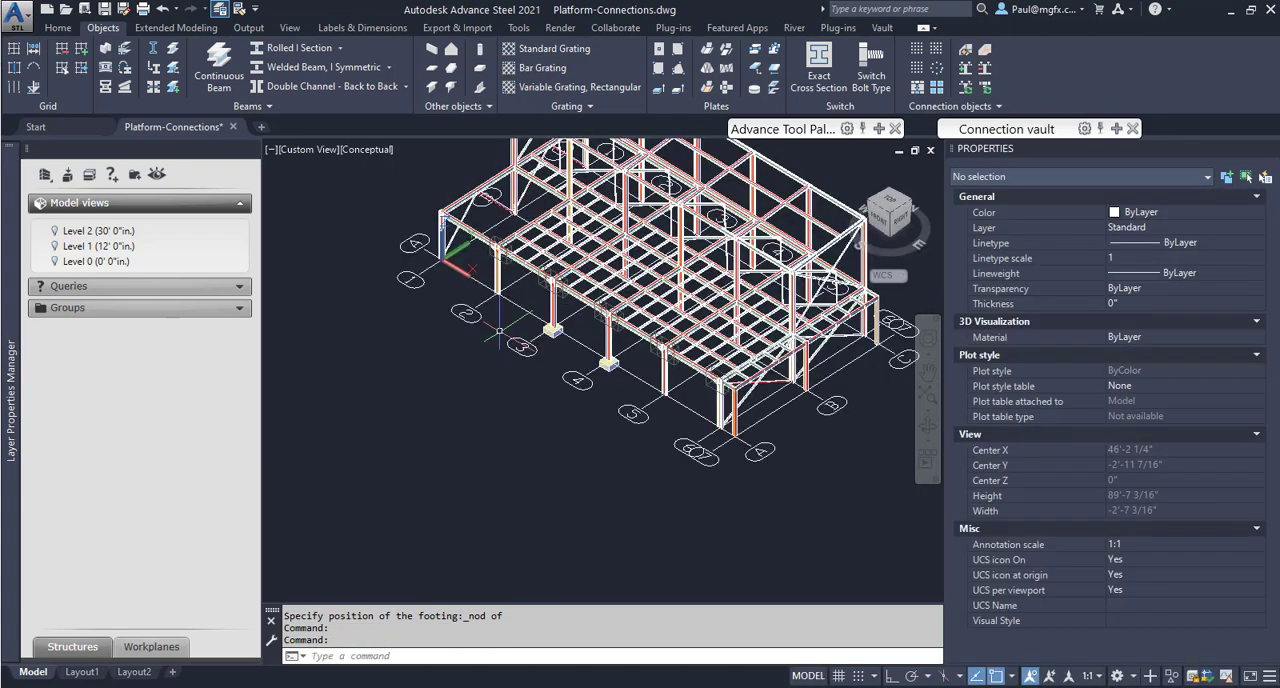
scroll("up", 3)
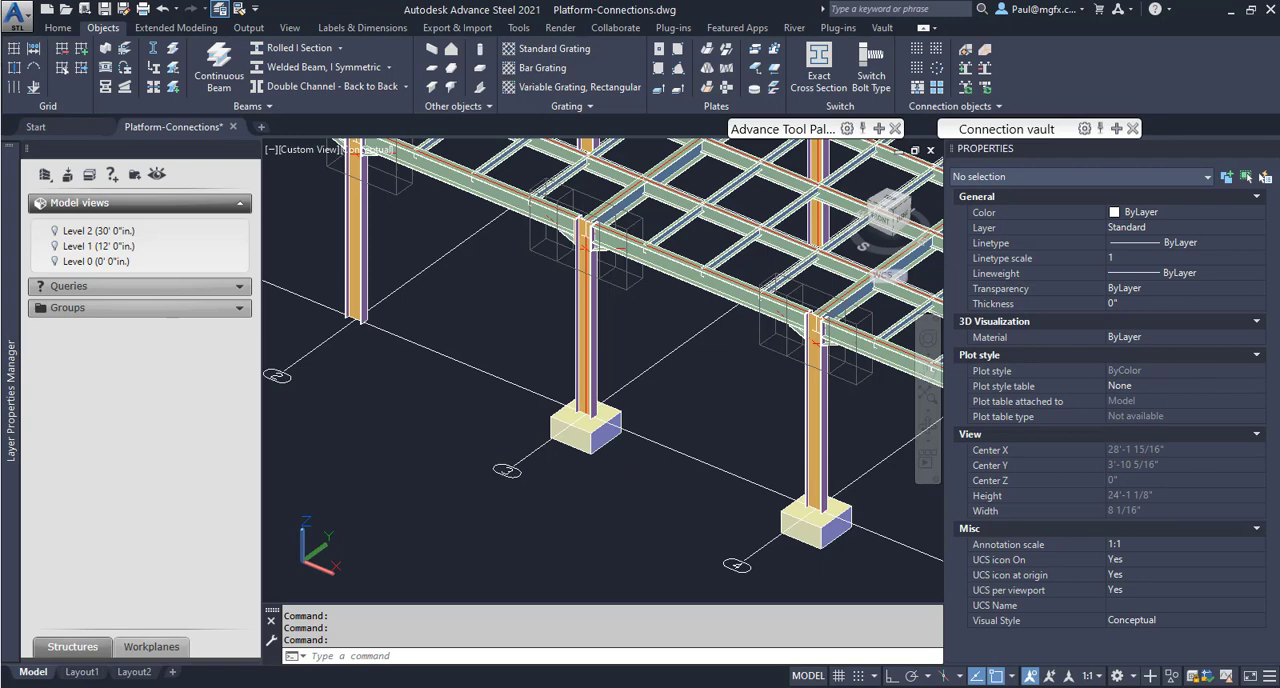
Step: Set the first isolated footing's height to 2' in Advance Properties
right_click(570, 420)
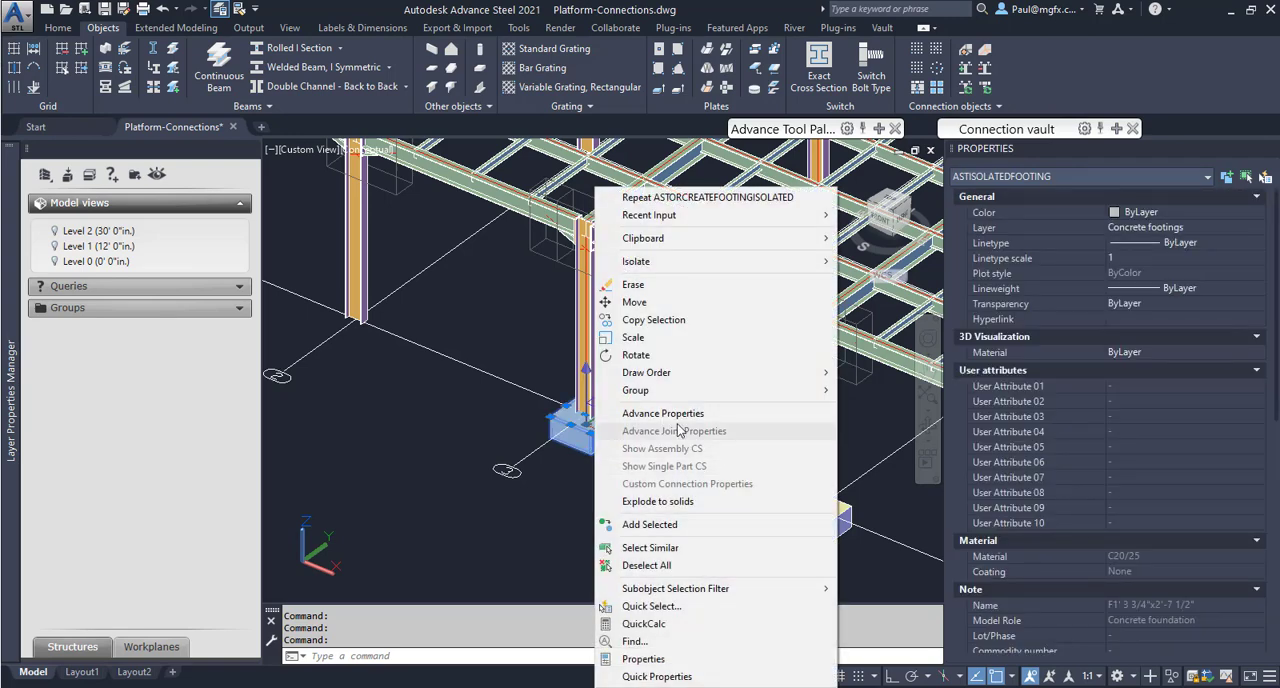
left_click(663, 413)
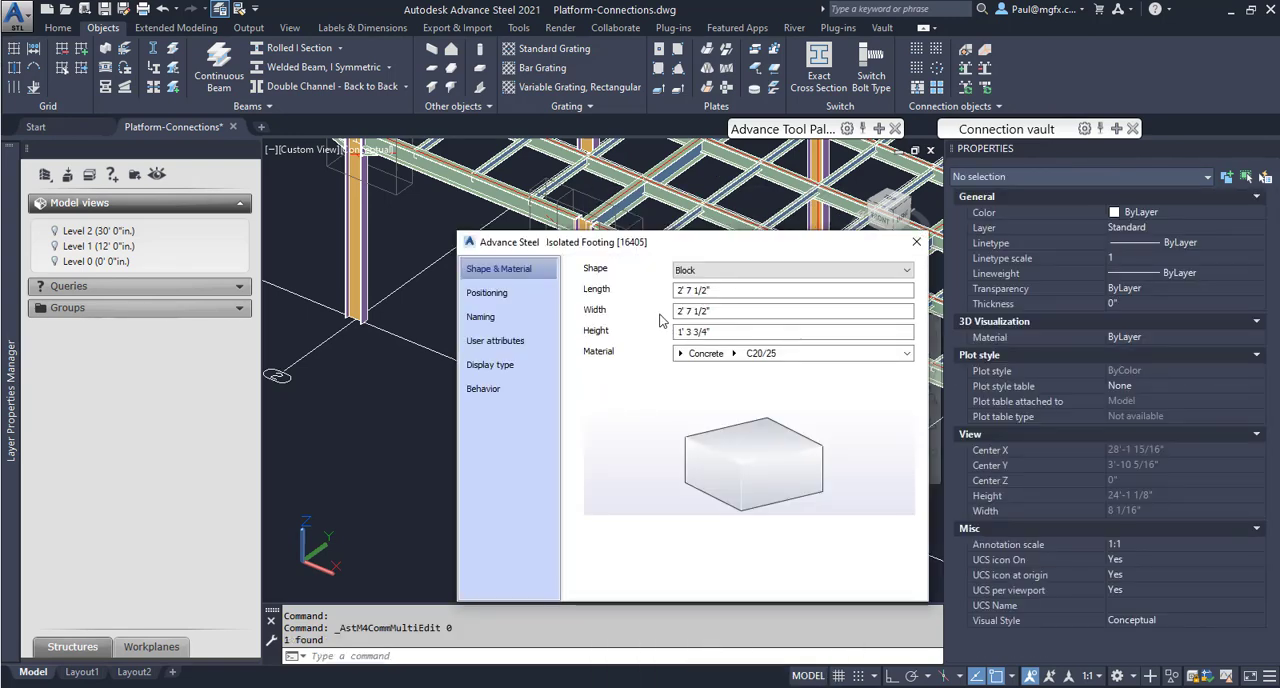
left_click(790, 331)
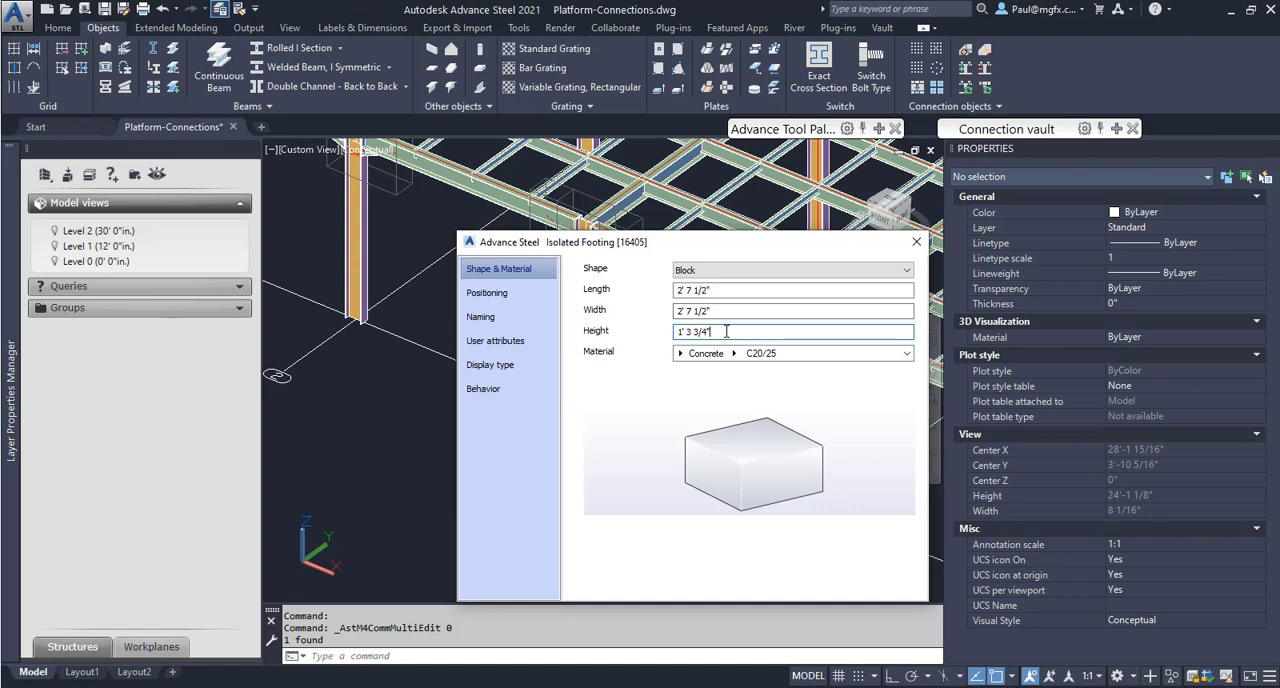
triple_click(793, 331)
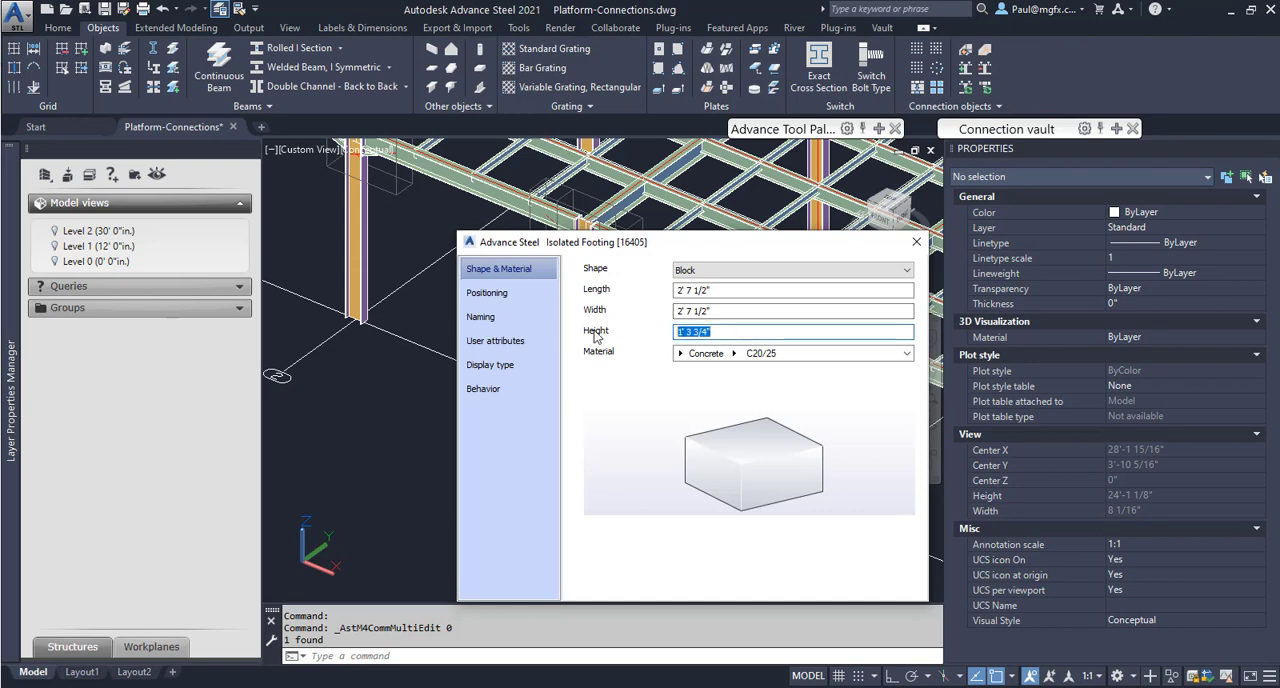
type("2'")
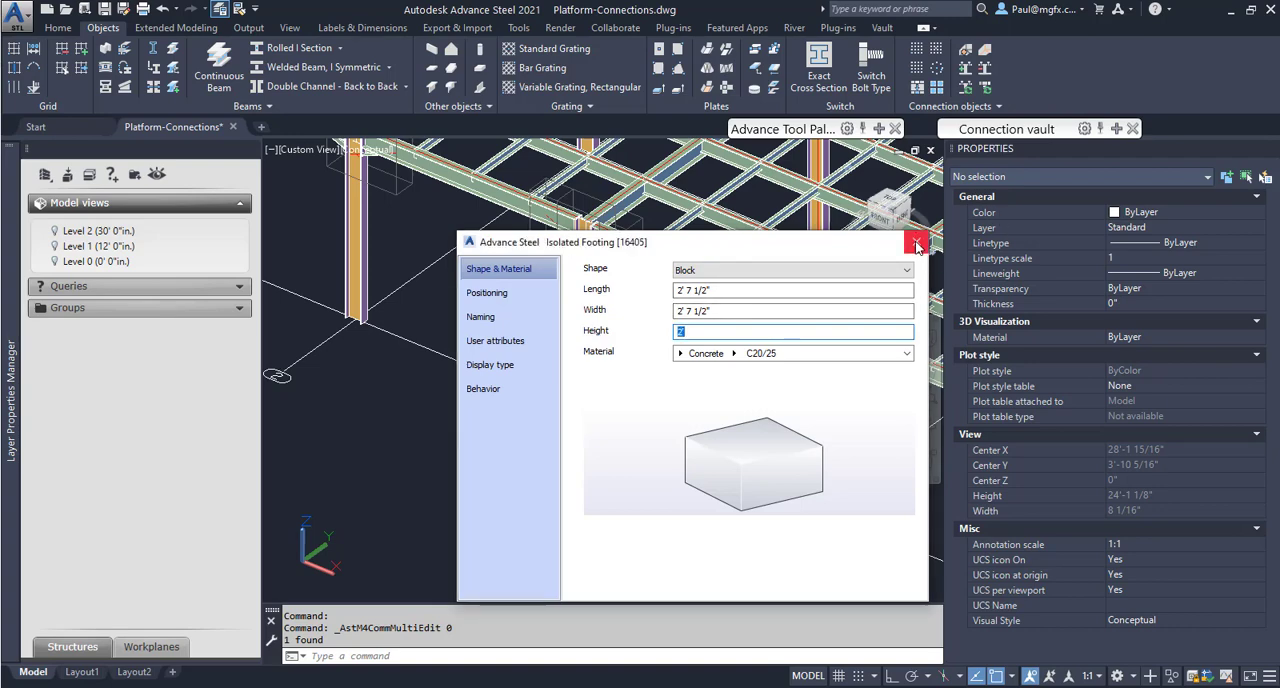
left_click(916, 243)
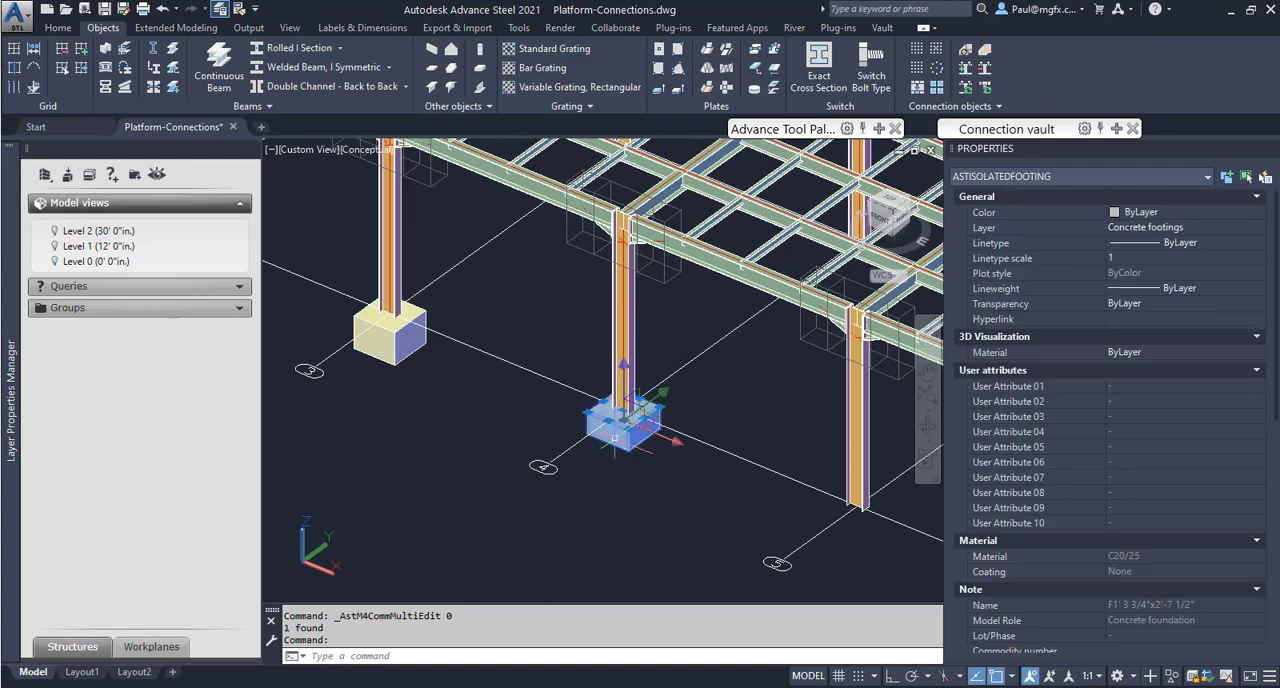
Step: Change the second isolated footing's height to 2' as well
right_click(620, 420)
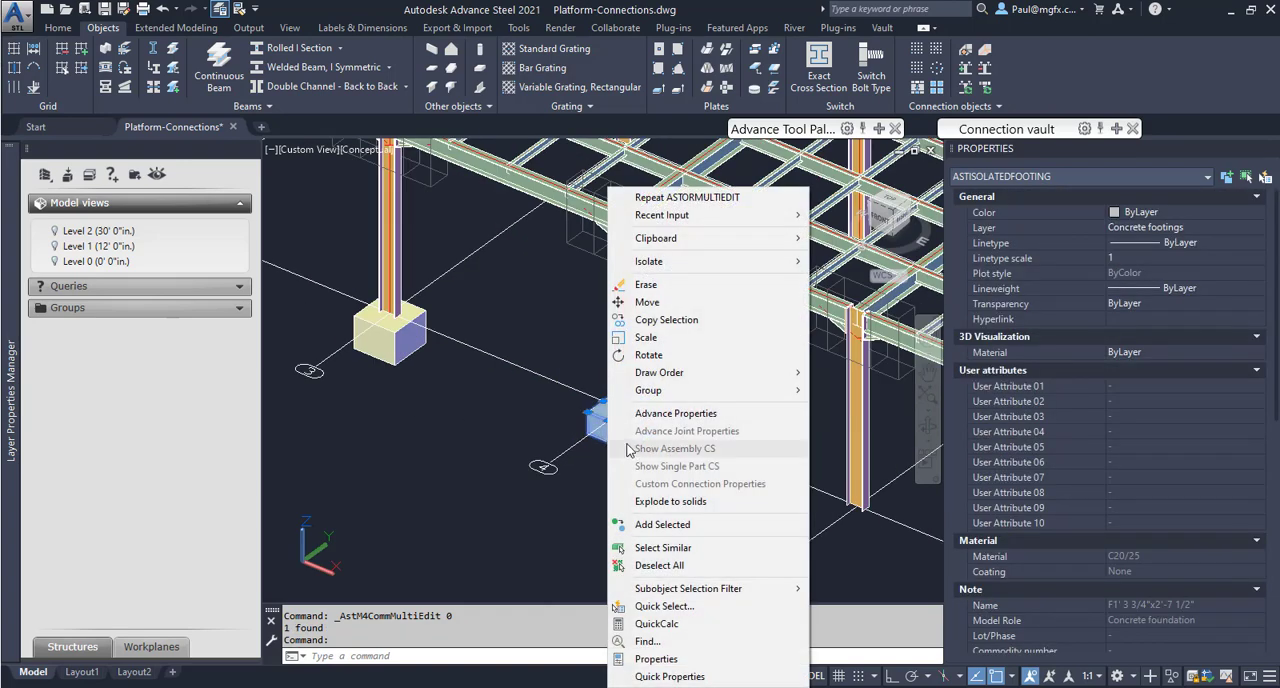
mouse_move(670, 501)
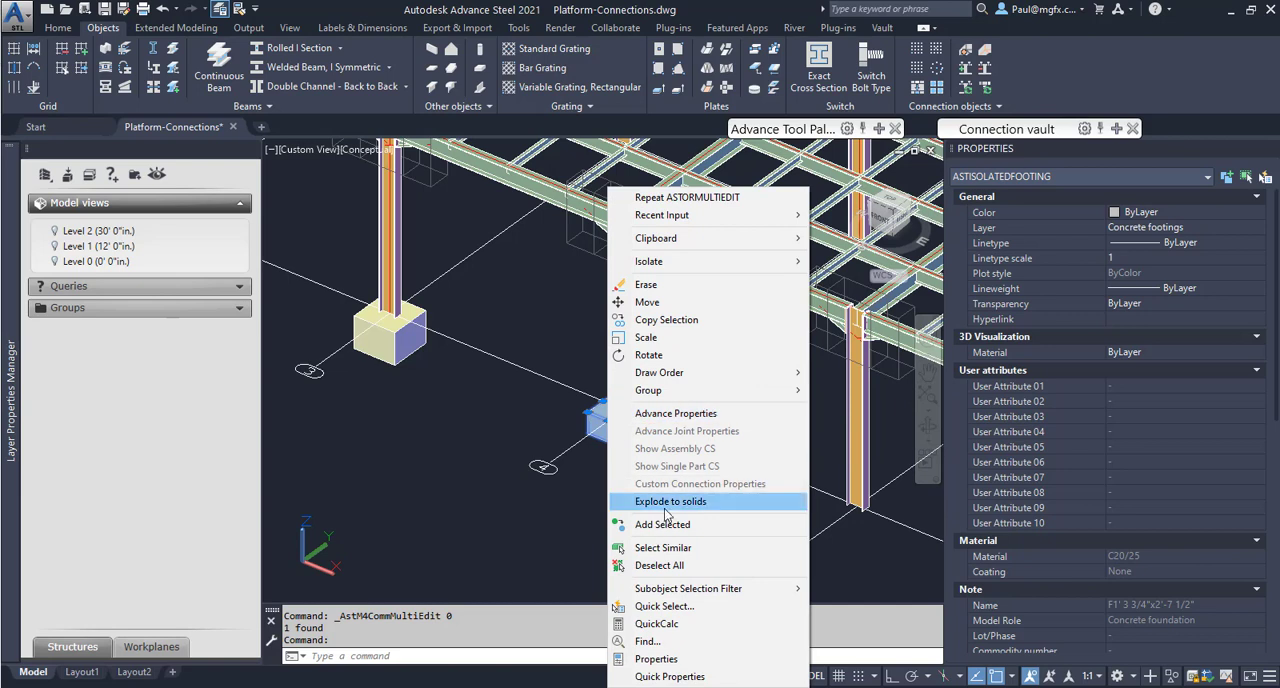
mouse_move(676, 466)
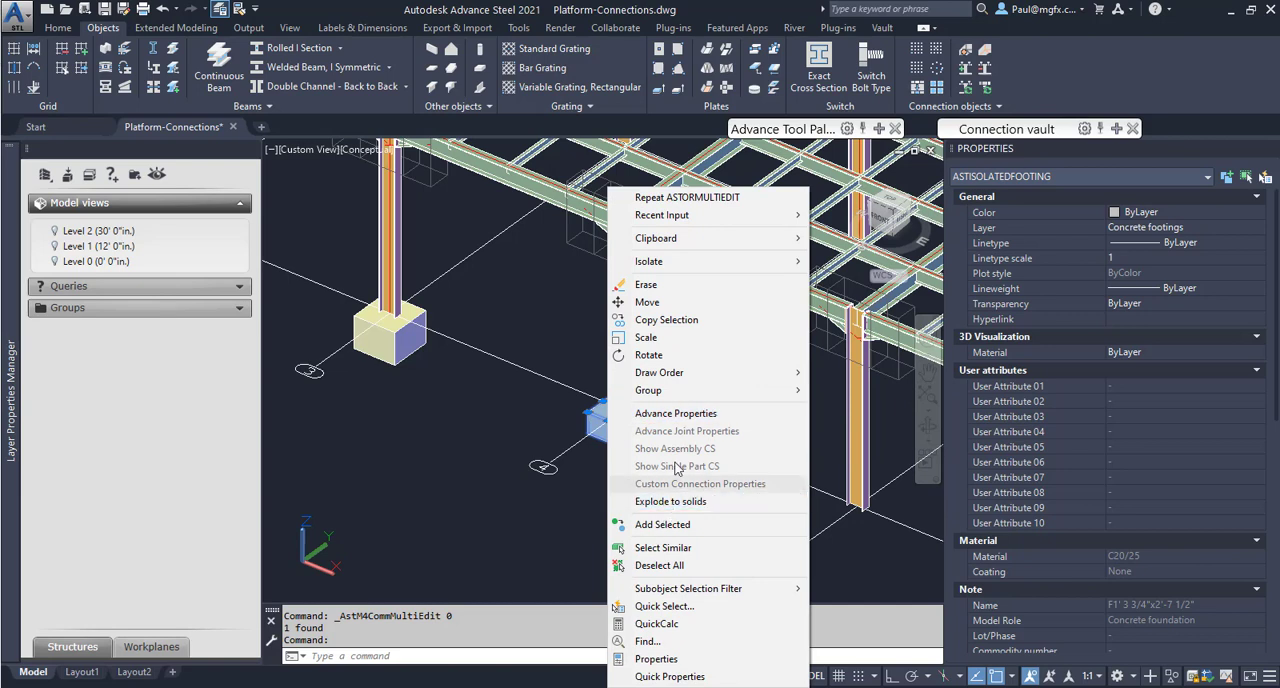
left_click(676, 413)
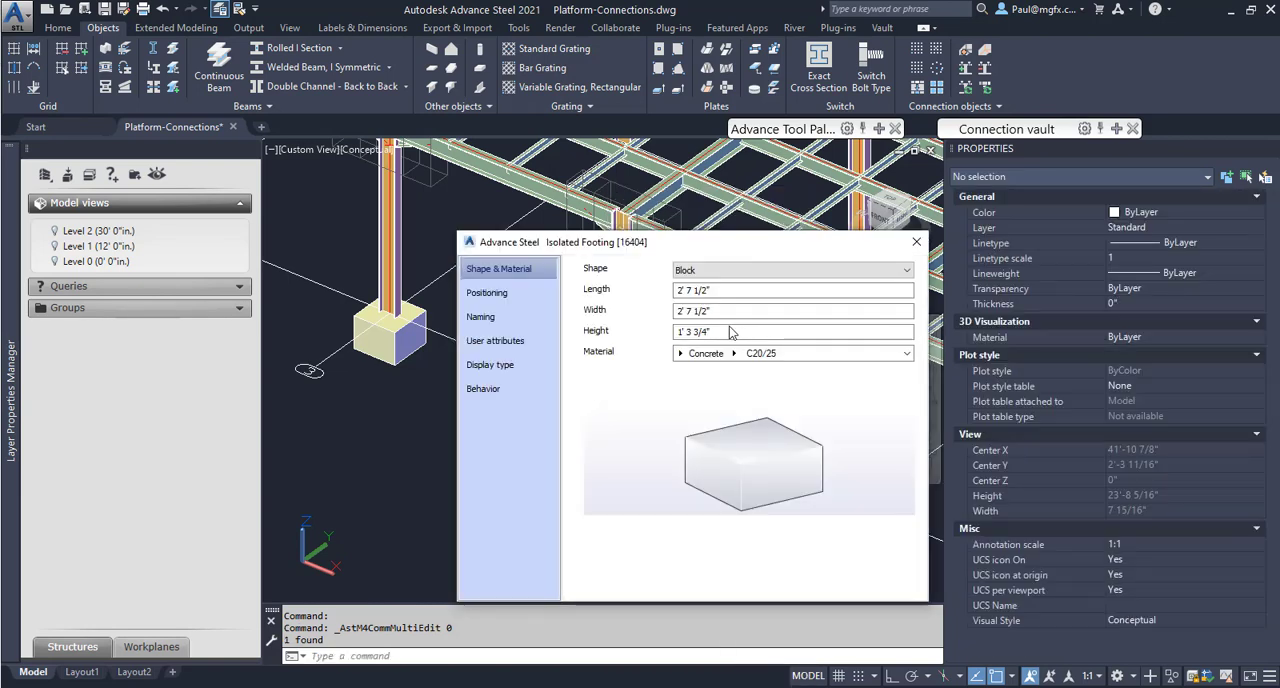
triple_click(790, 331)
type("2'")
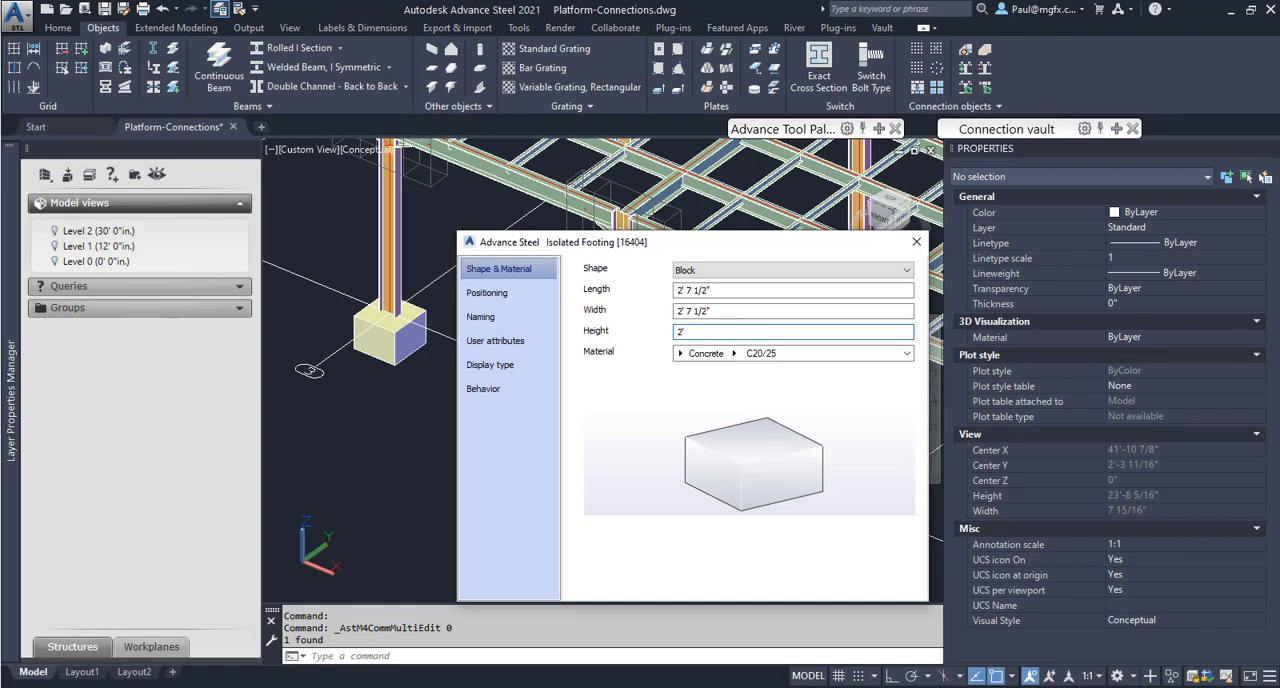
left_click(793, 310)
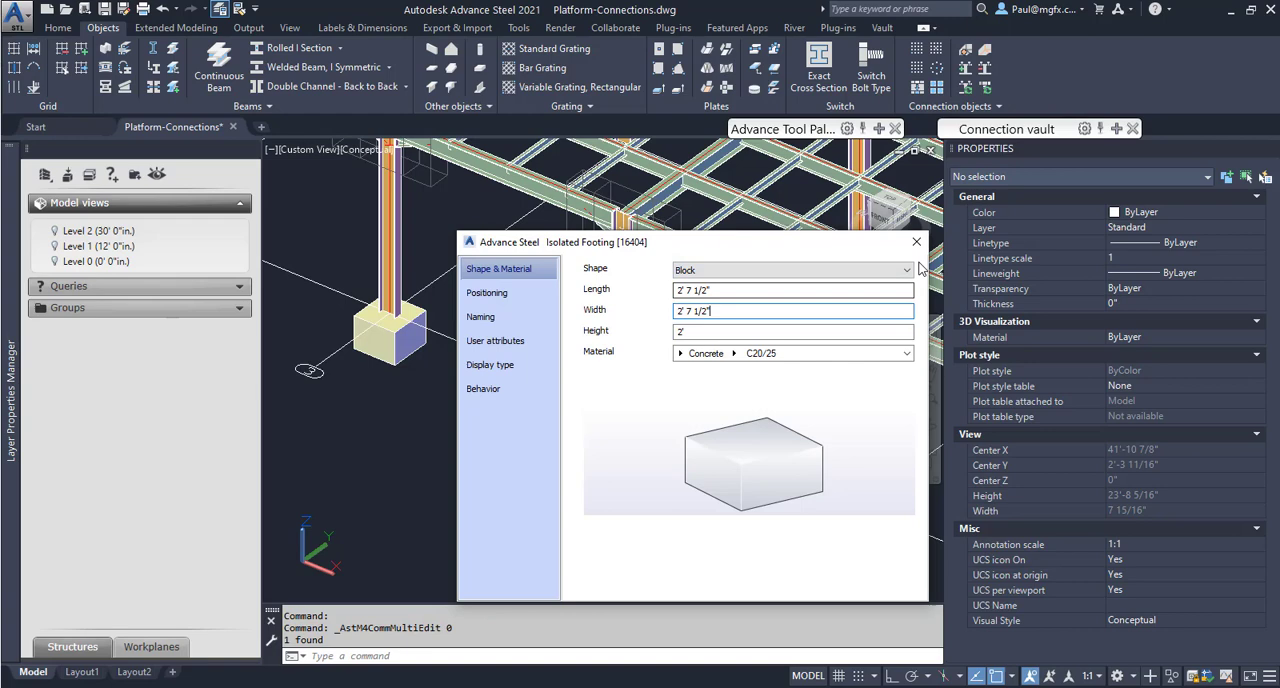
left_click(915, 241)
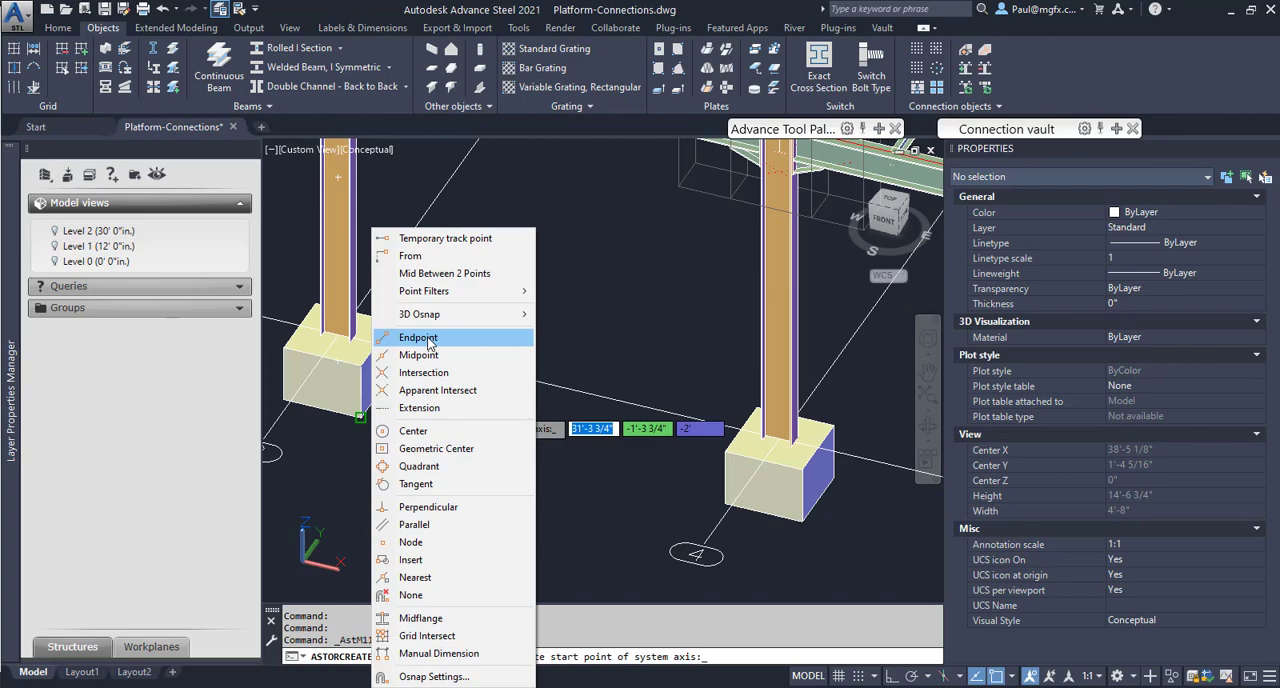
Step: Draw a continuous footing from an endpoint with section R1'6"x2', checking its positioning offset
left_click(418, 354)
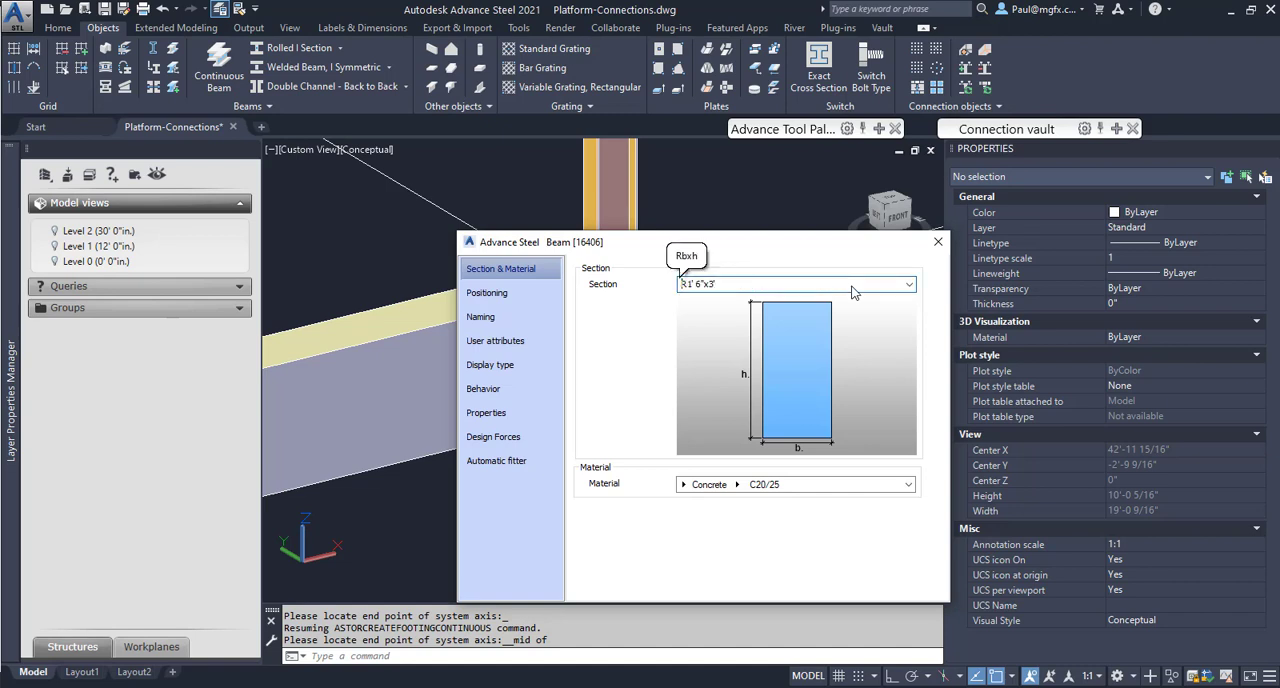
left_click(795, 284)
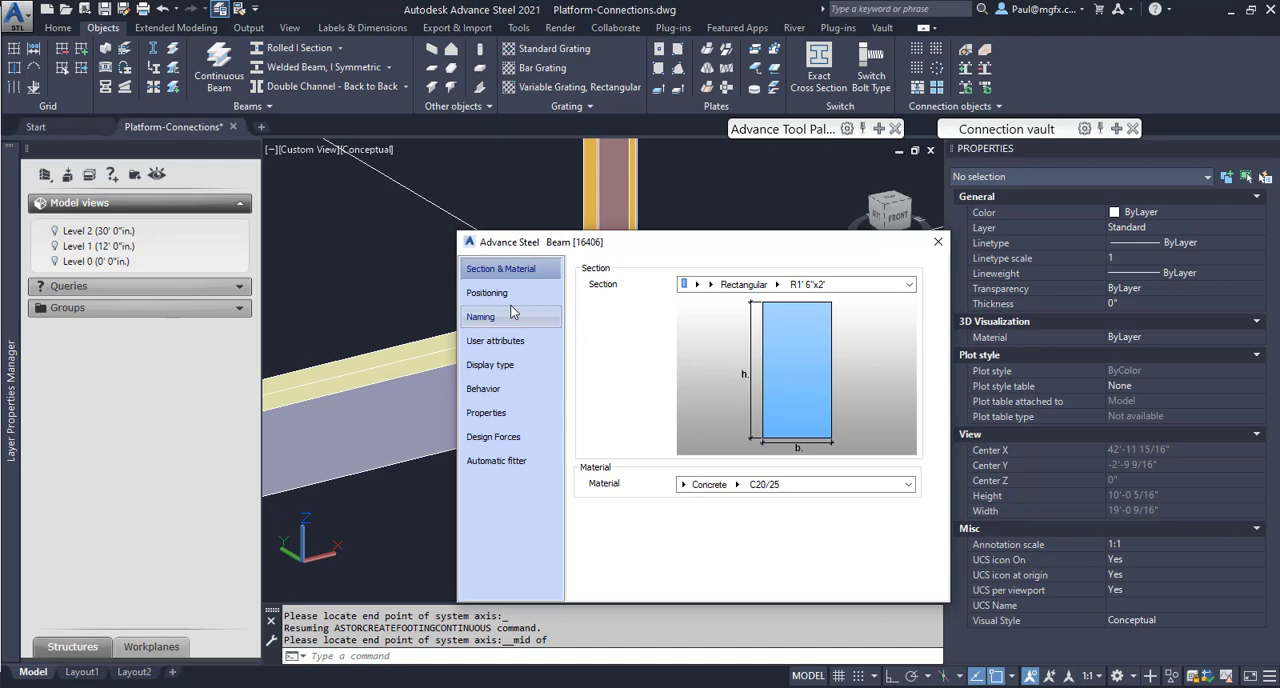
left_click(487, 292)
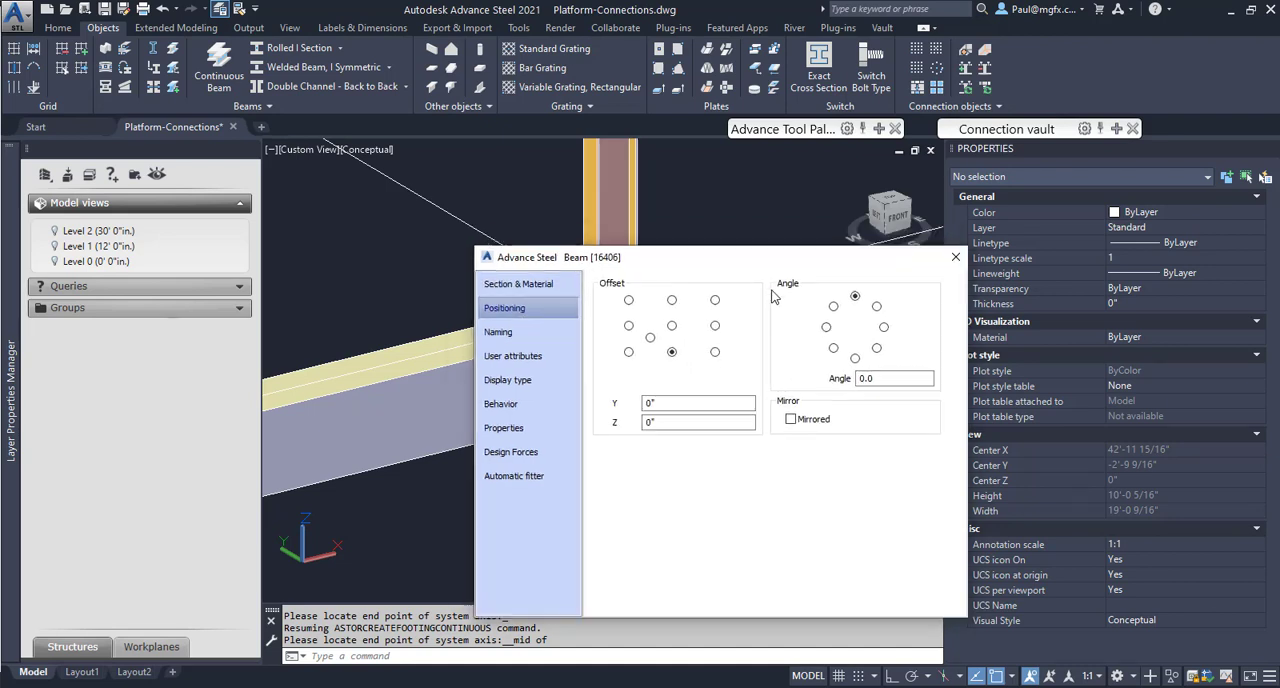
left_click_drag(700, 257, 753, 243)
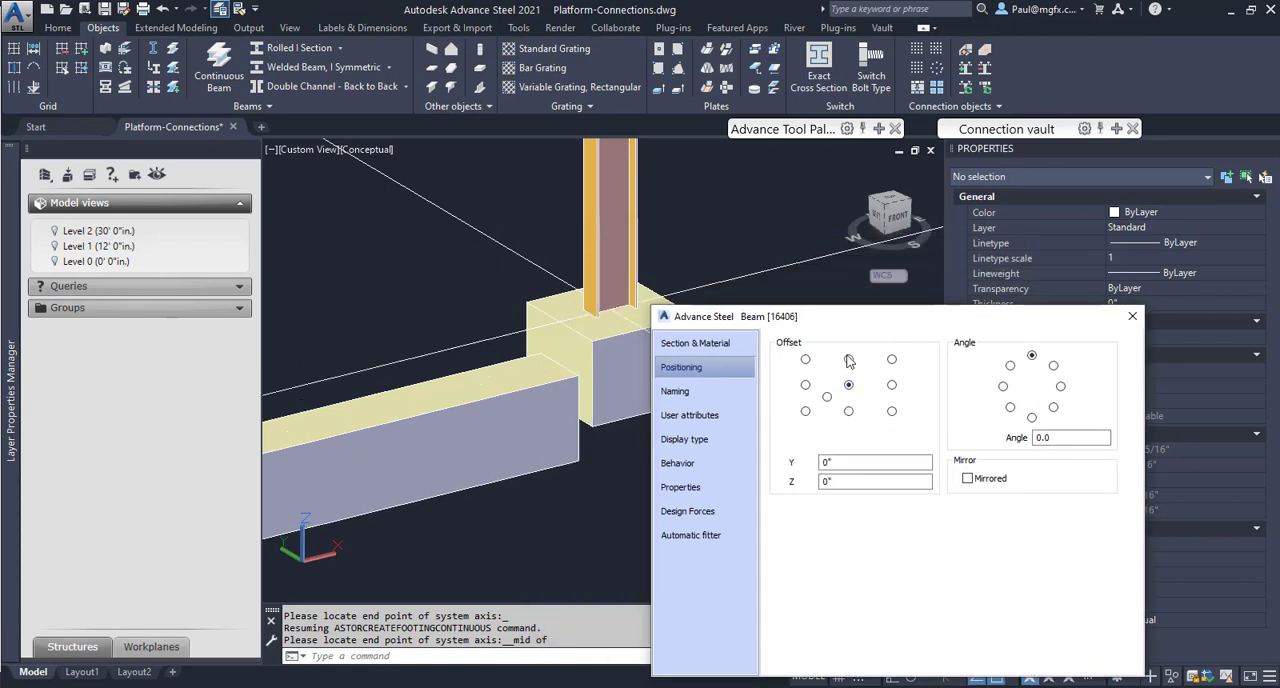
left_click(848, 411)
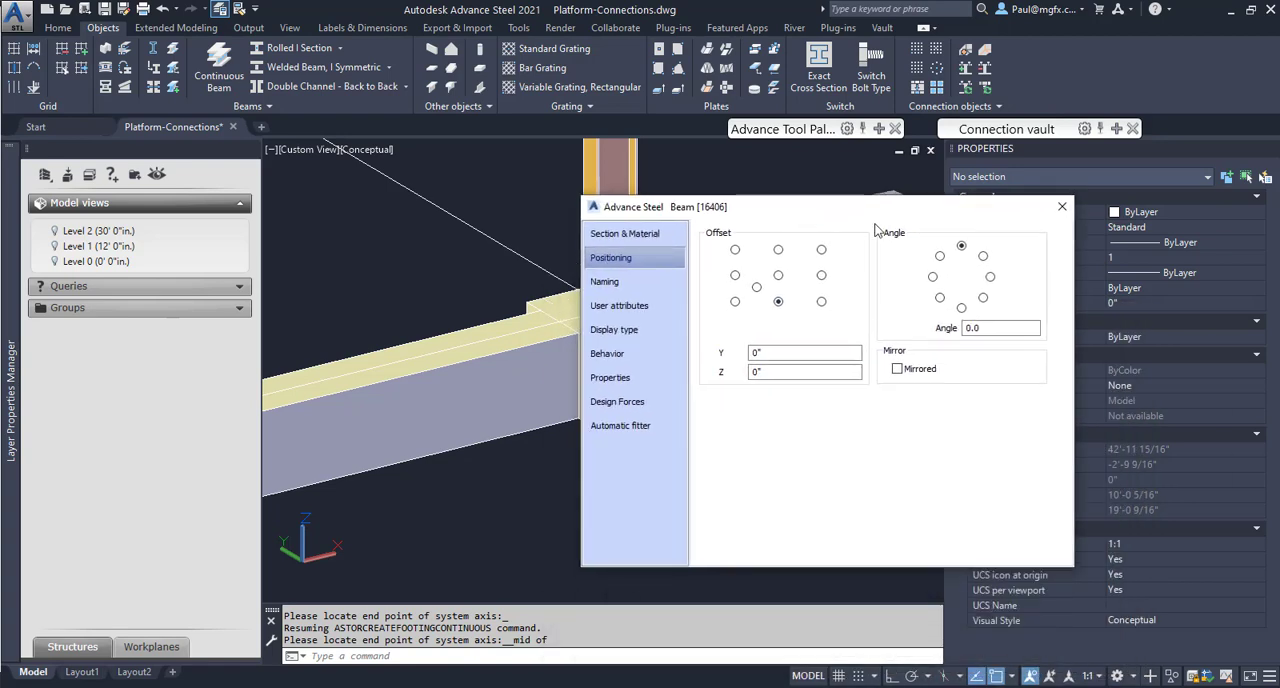
left_click(1061, 206)
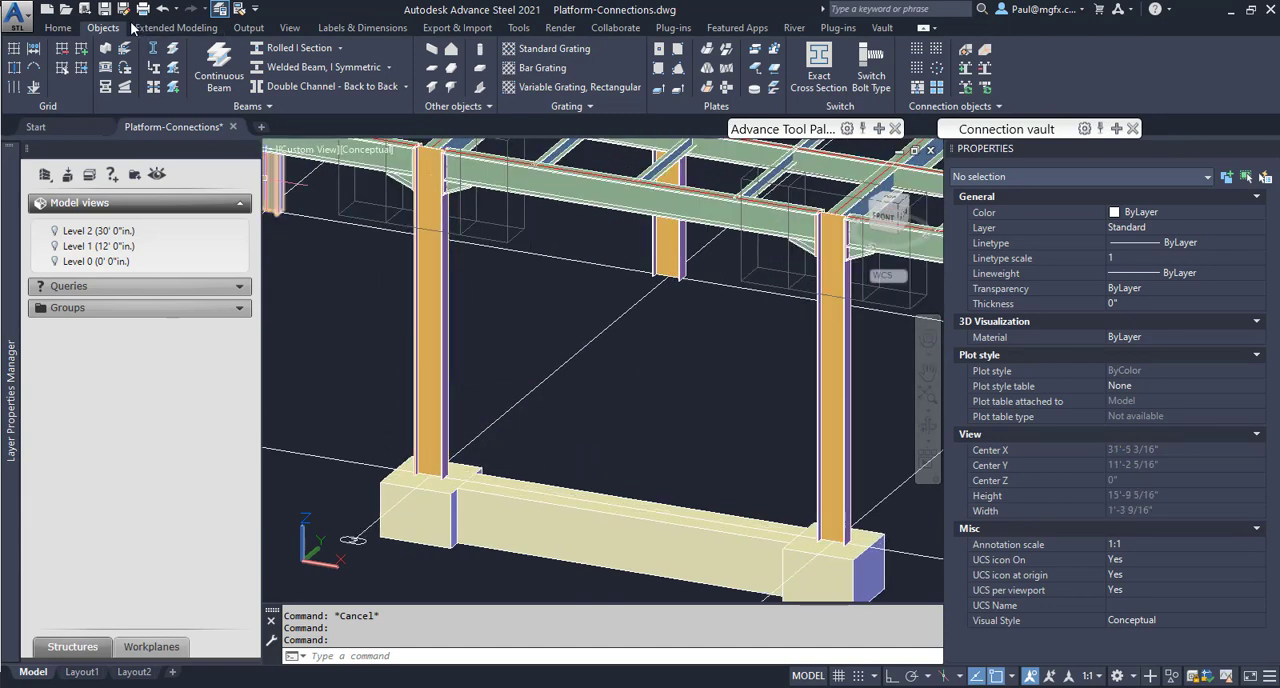
Step: Launch Management Tools from the Home tab's Settings panel
left_click(57, 27)
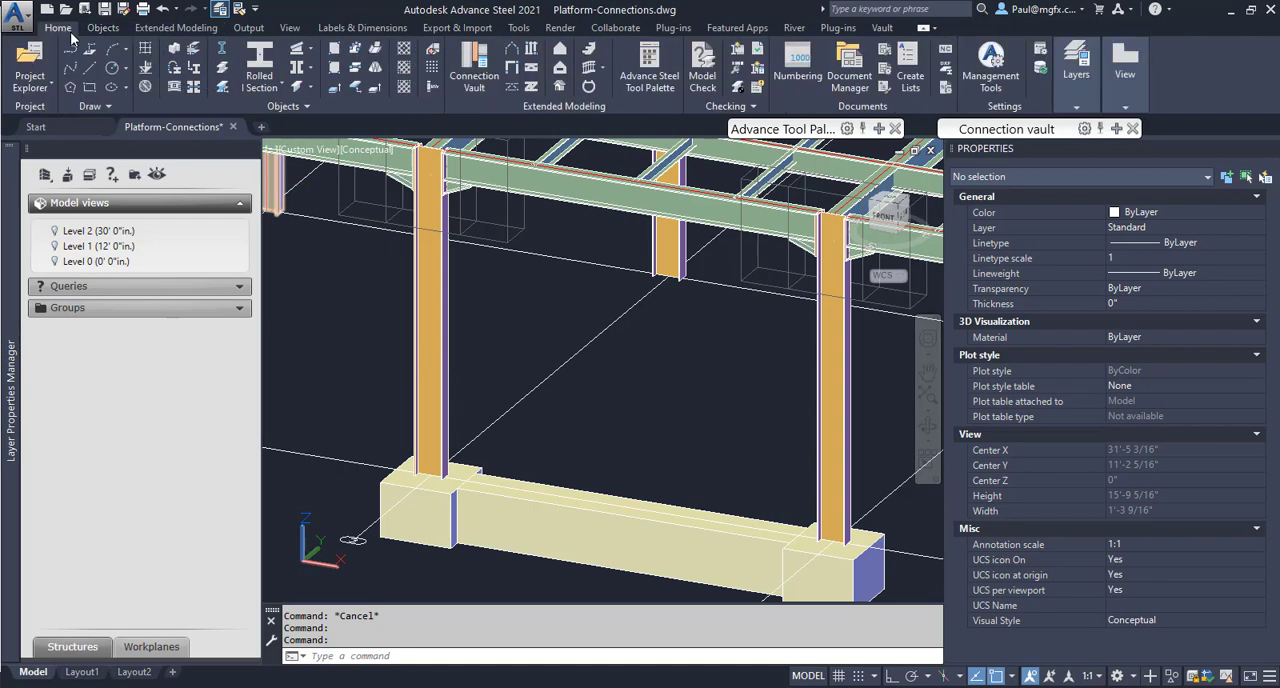
mouse_move(989, 70)
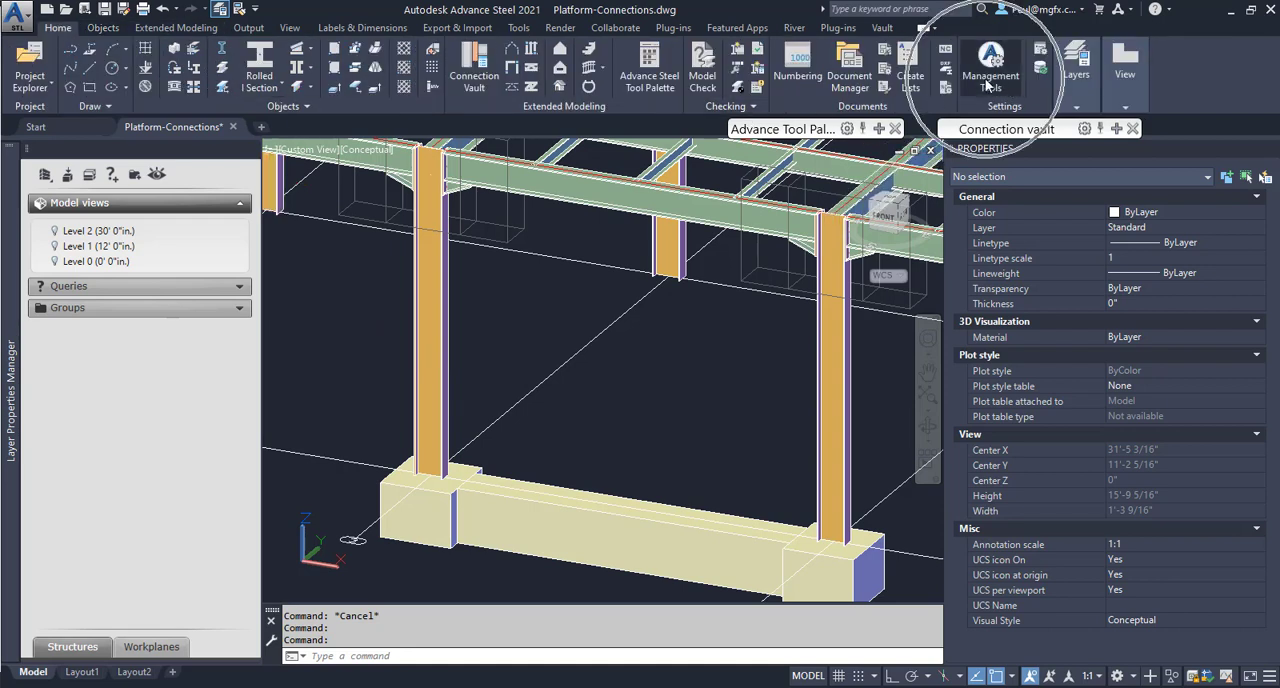
left_click(990, 60)
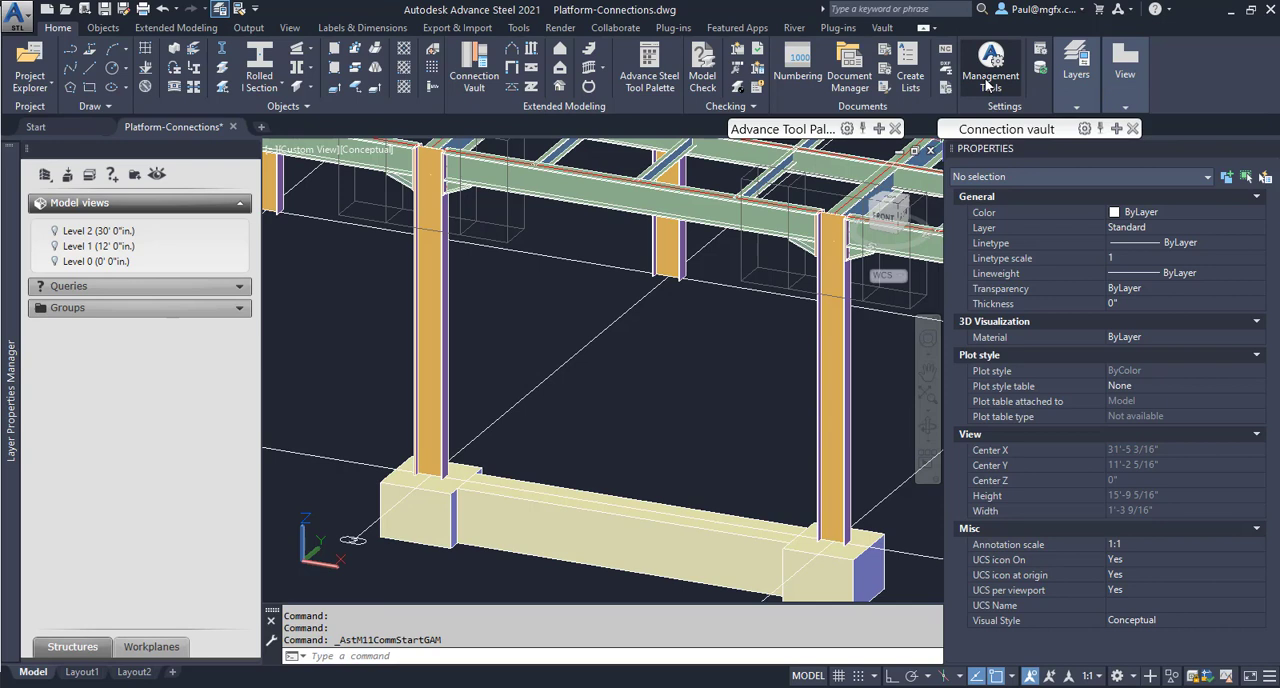
mouse_move(985, 88)
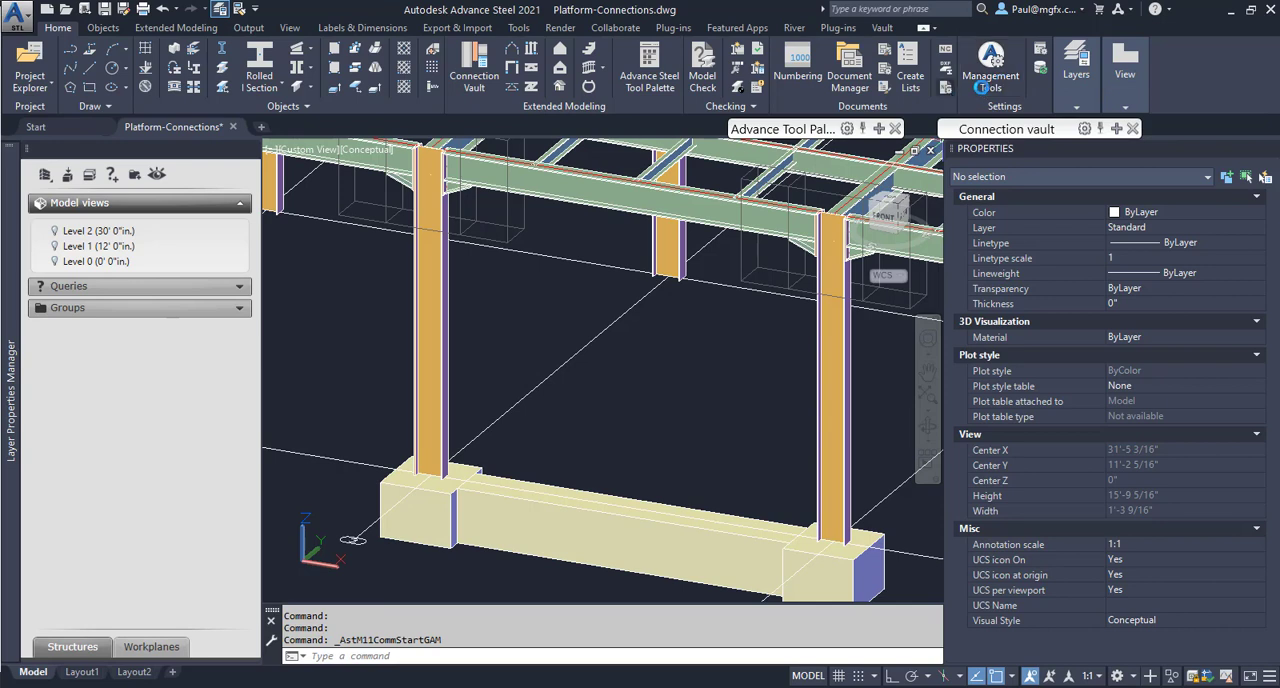
left_click(990, 60)
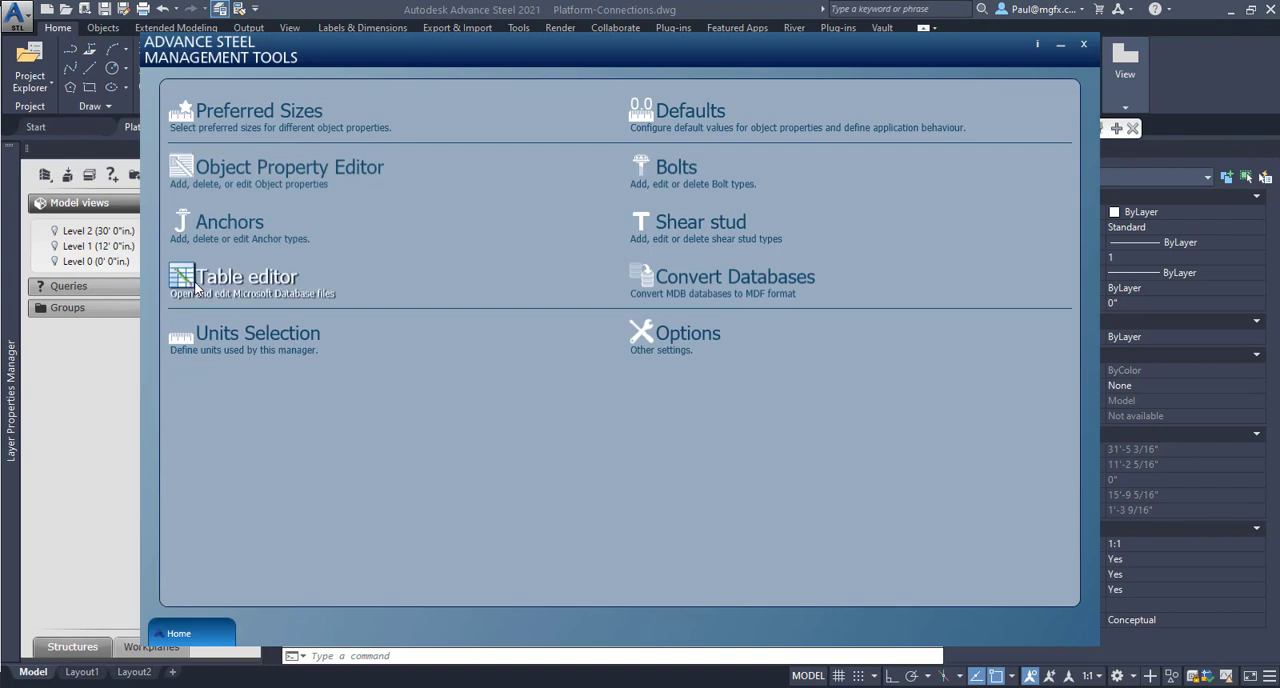
Step: Filter installed databases on 'concrete', expand AstorRules and display the embed plate clip angle table
left_click(246, 277)
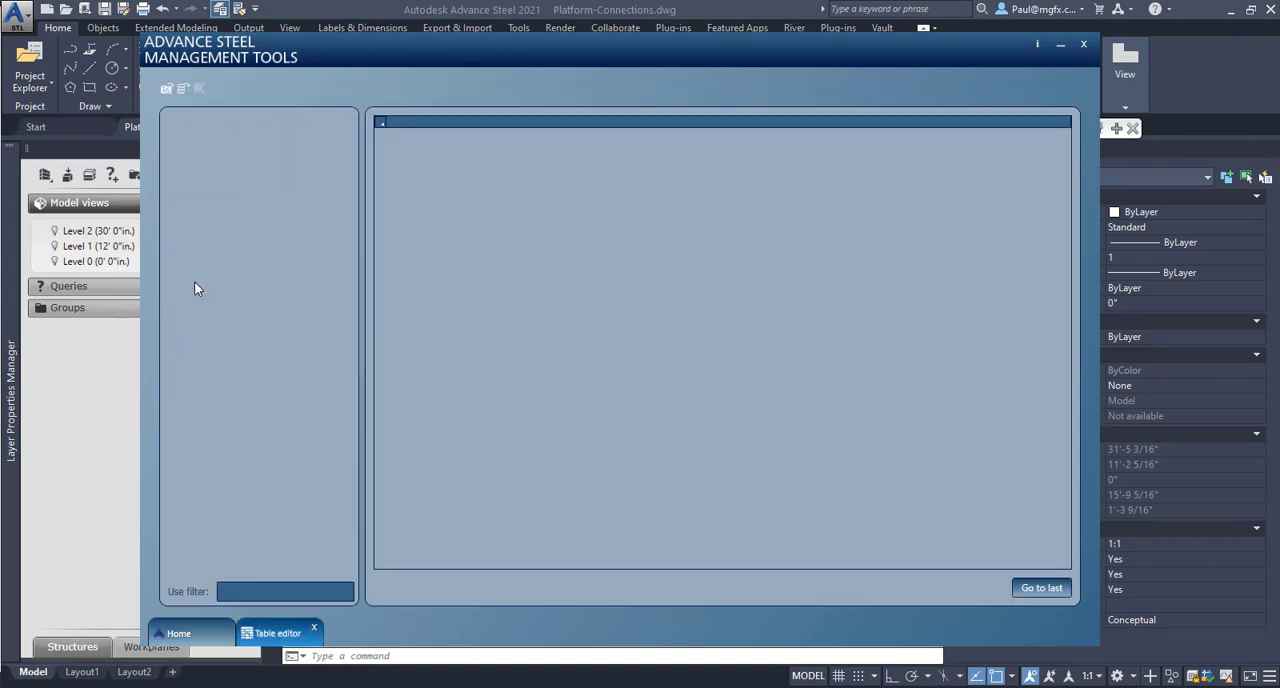
mouse_move(167, 89)
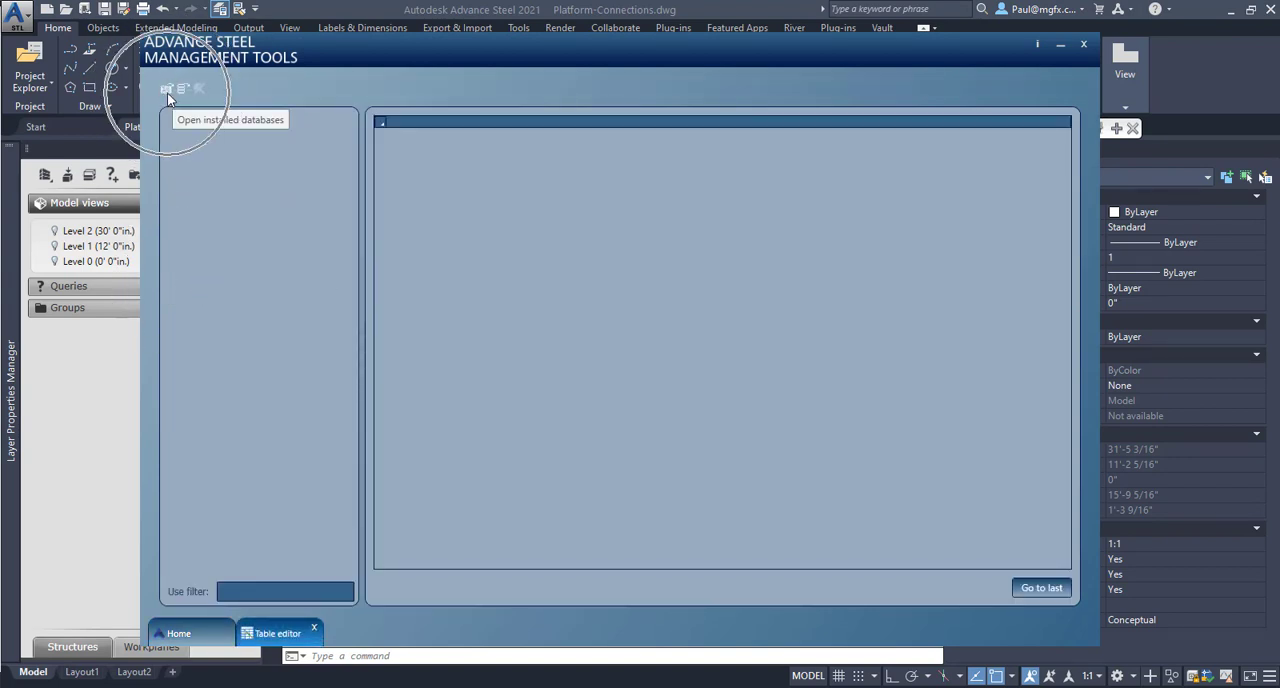
mouse_move(175, 108)
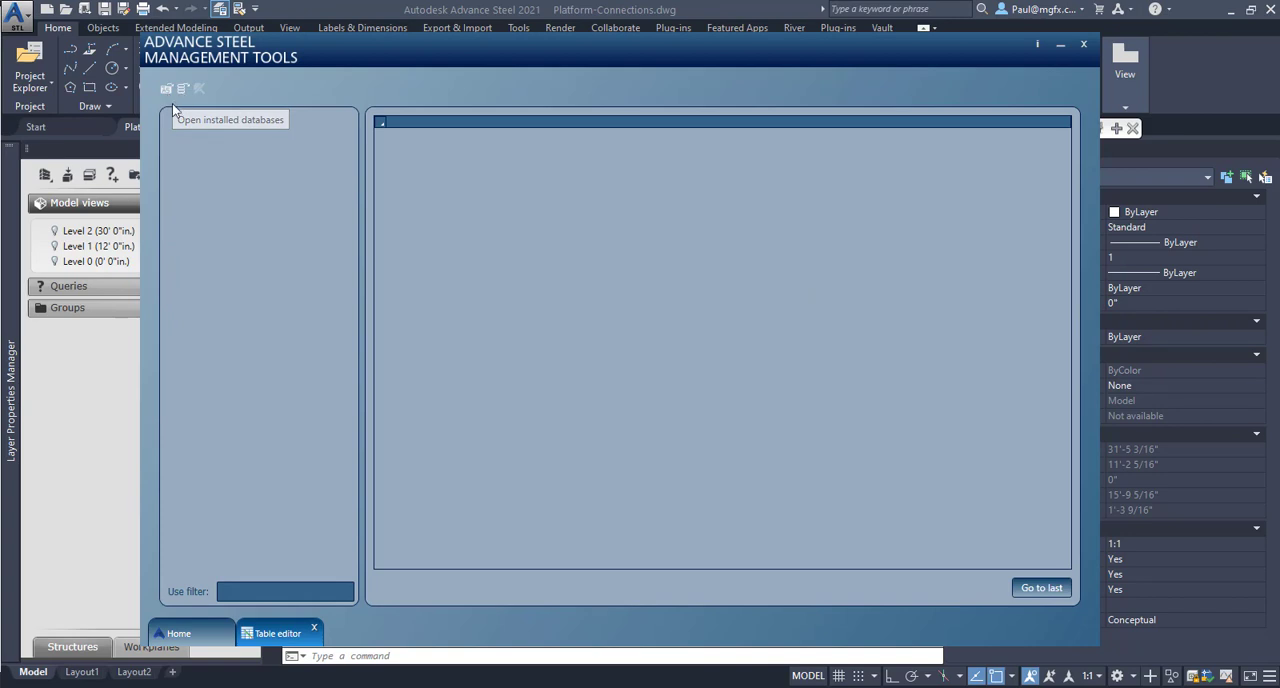
left_click(166, 88)
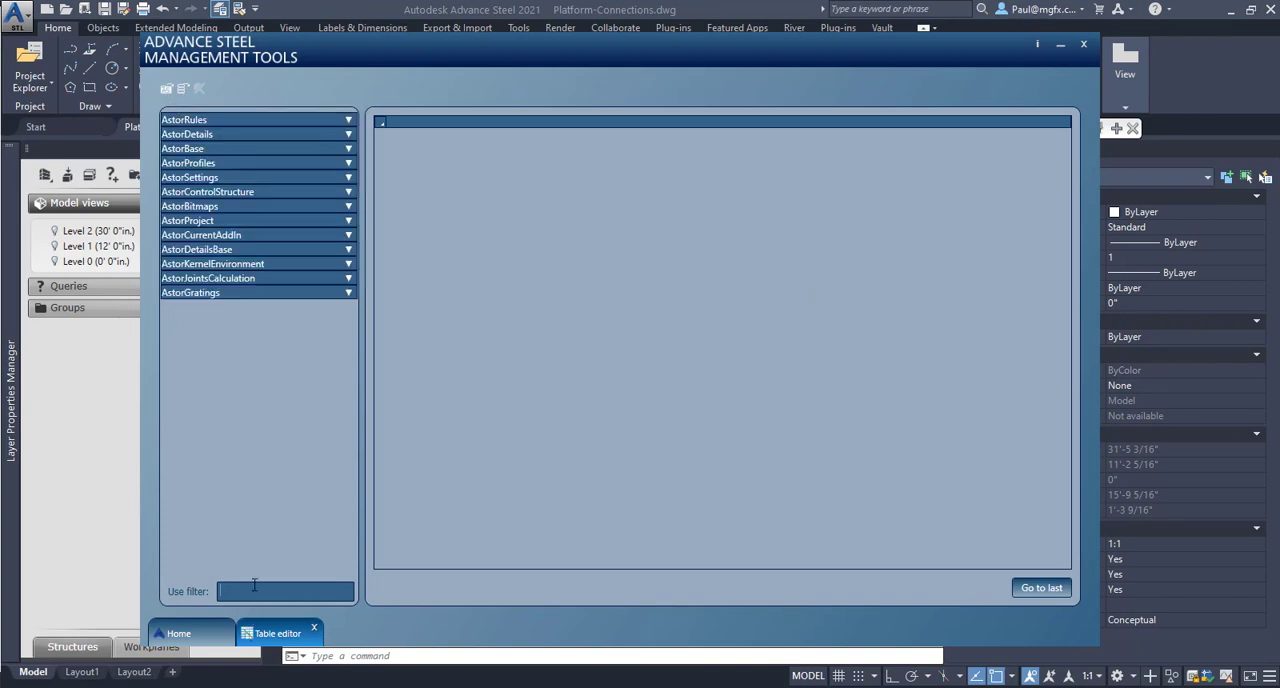
type("concr")
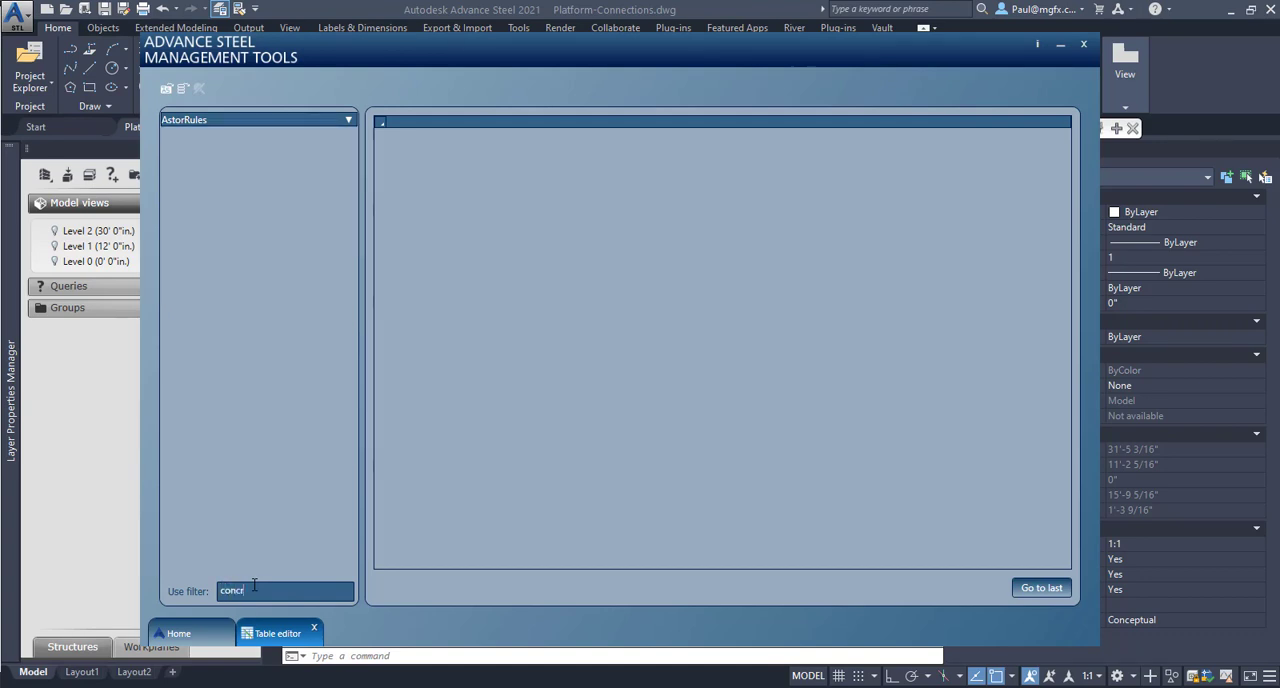
type("ete")
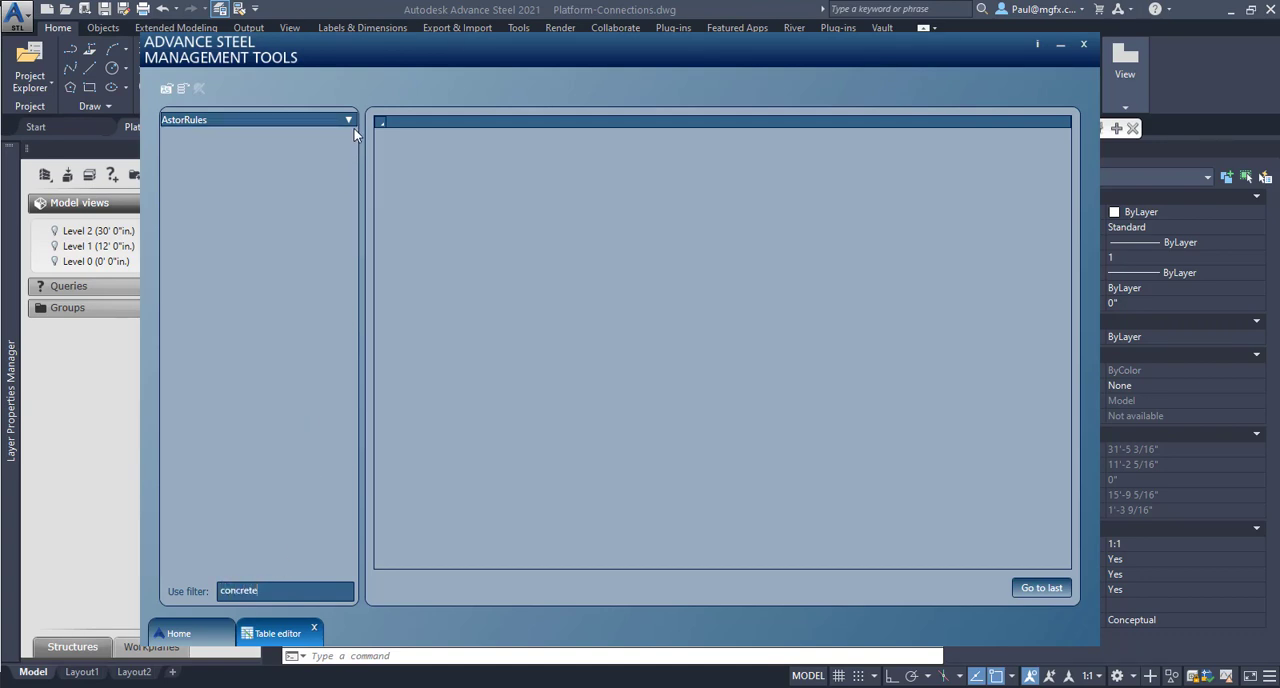
left_click(348, 119)
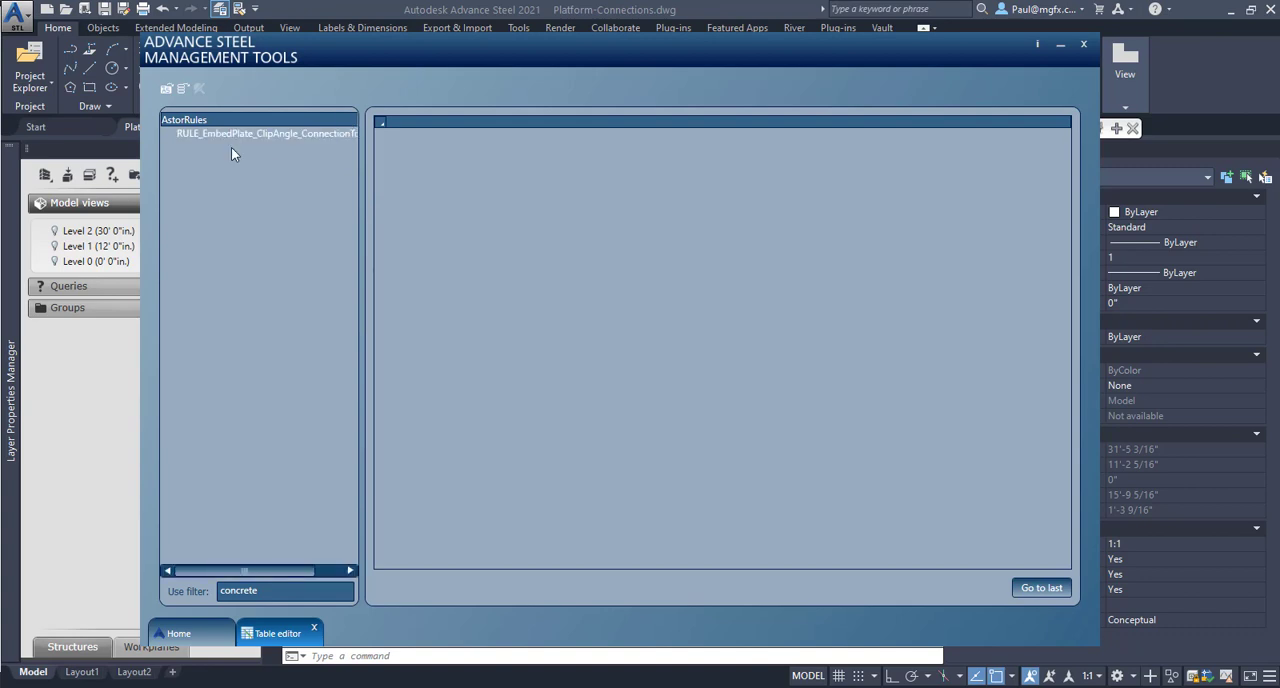
left_click(265, 133)
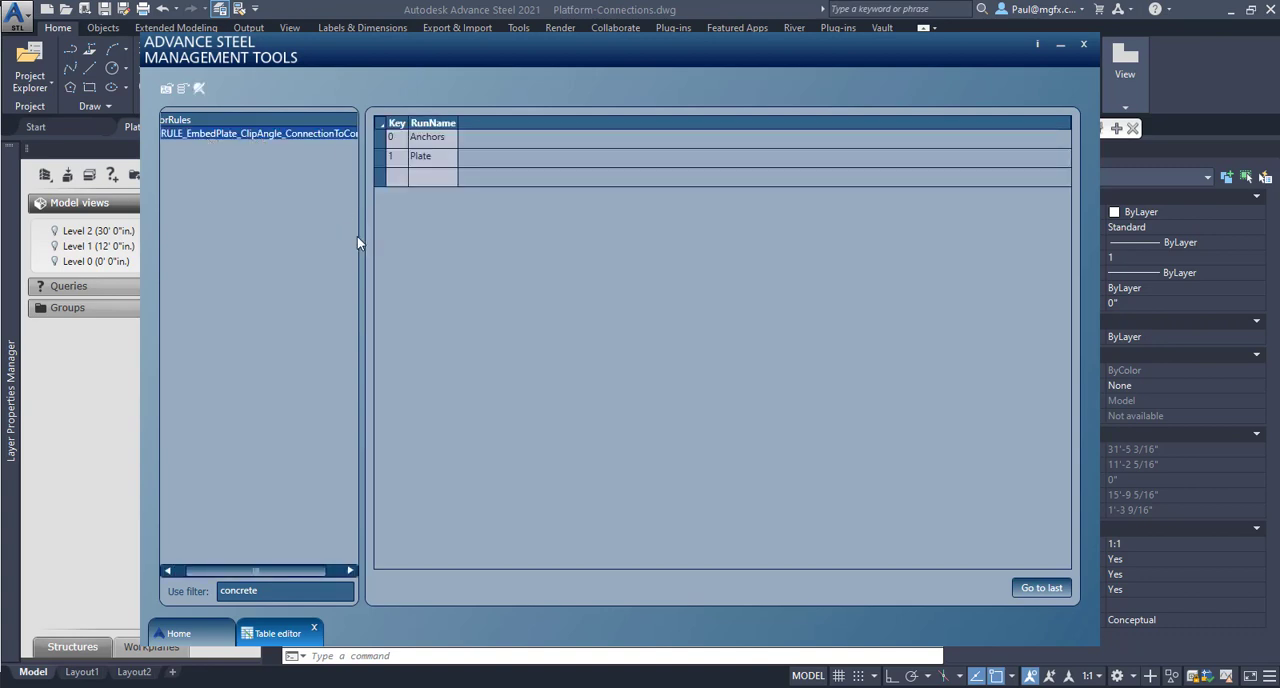
left_click_drag(363, 240, 557, 240)
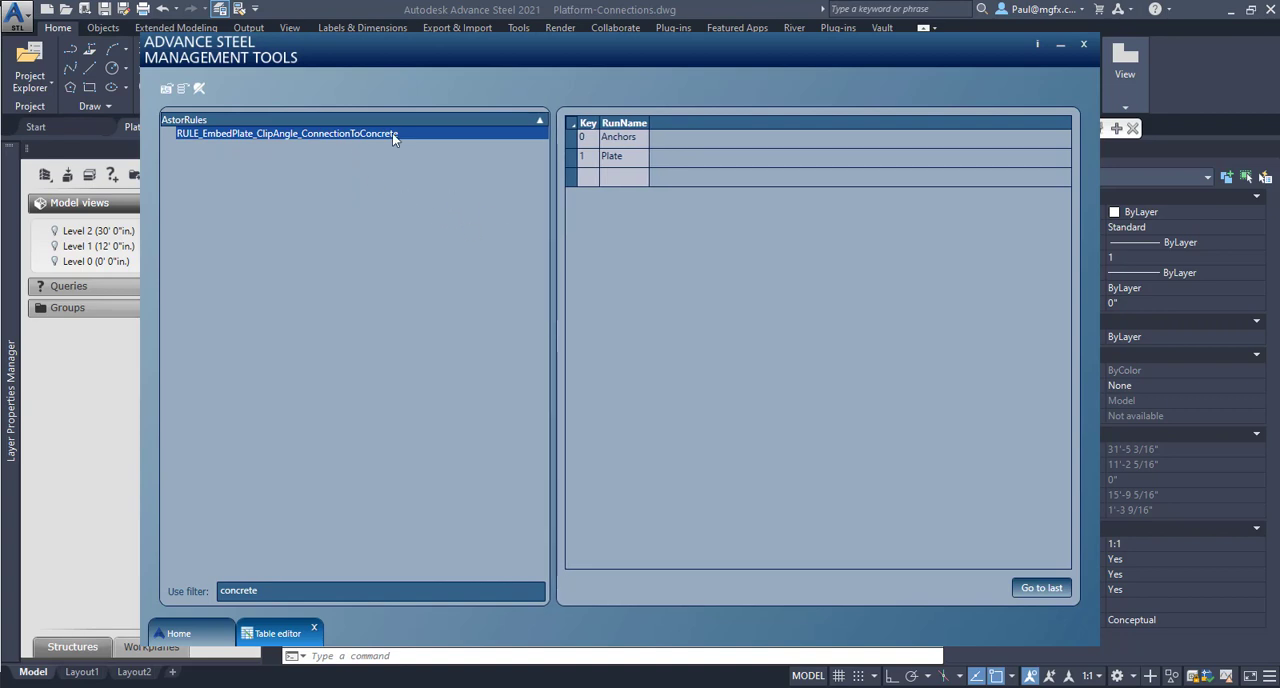
mouse_move(501, 143)
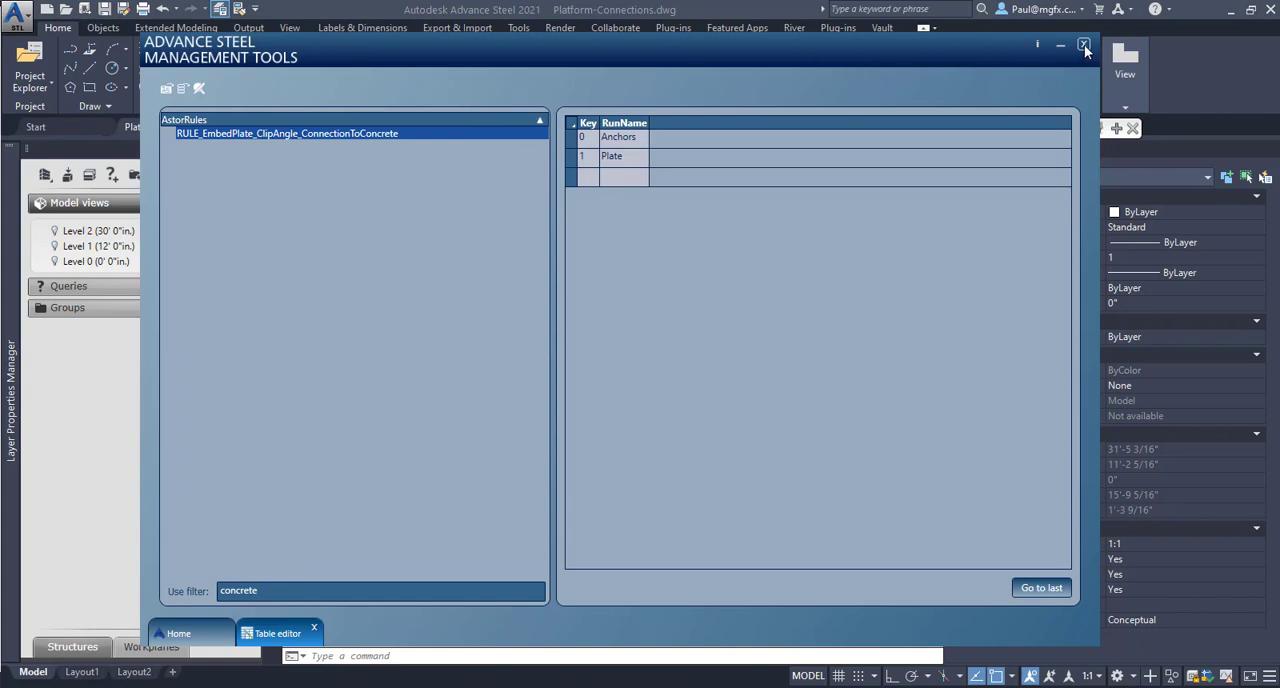
Step: Close Management Tools and review the footing beam's section, keeping 1'6" x 2' C20/25
left_click(1084, 45)
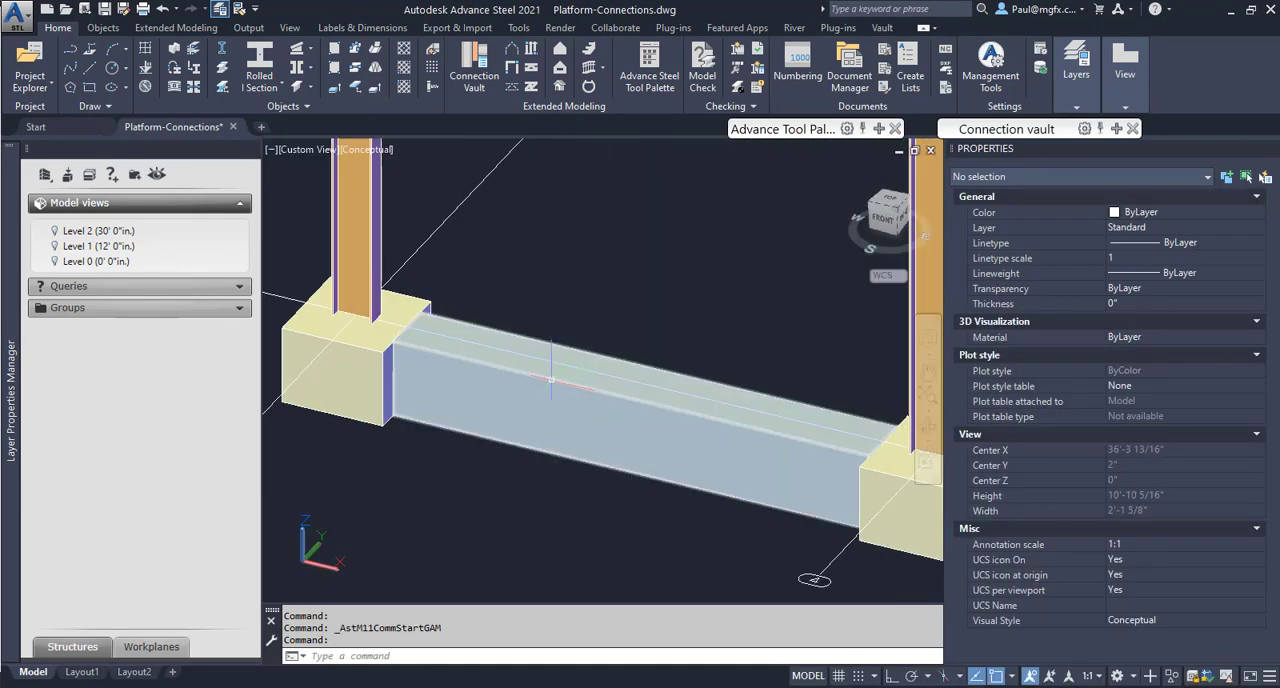
right_click(550, 380)
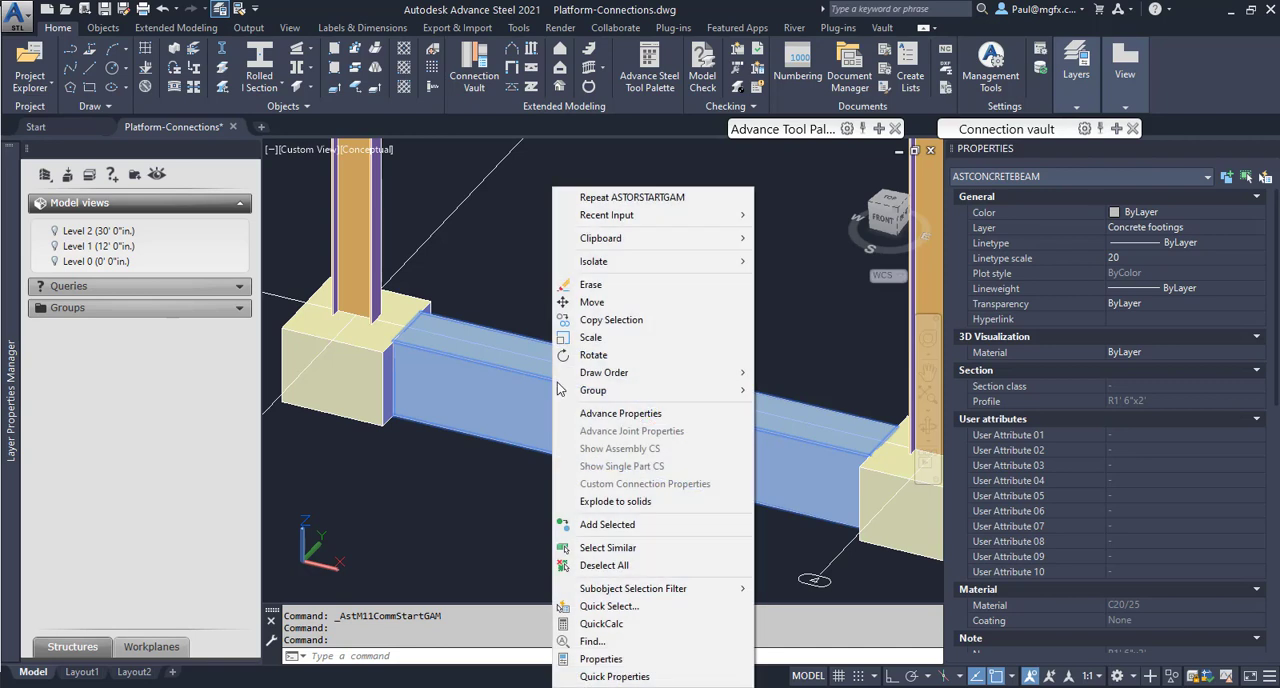
mouse_move(620, 413)
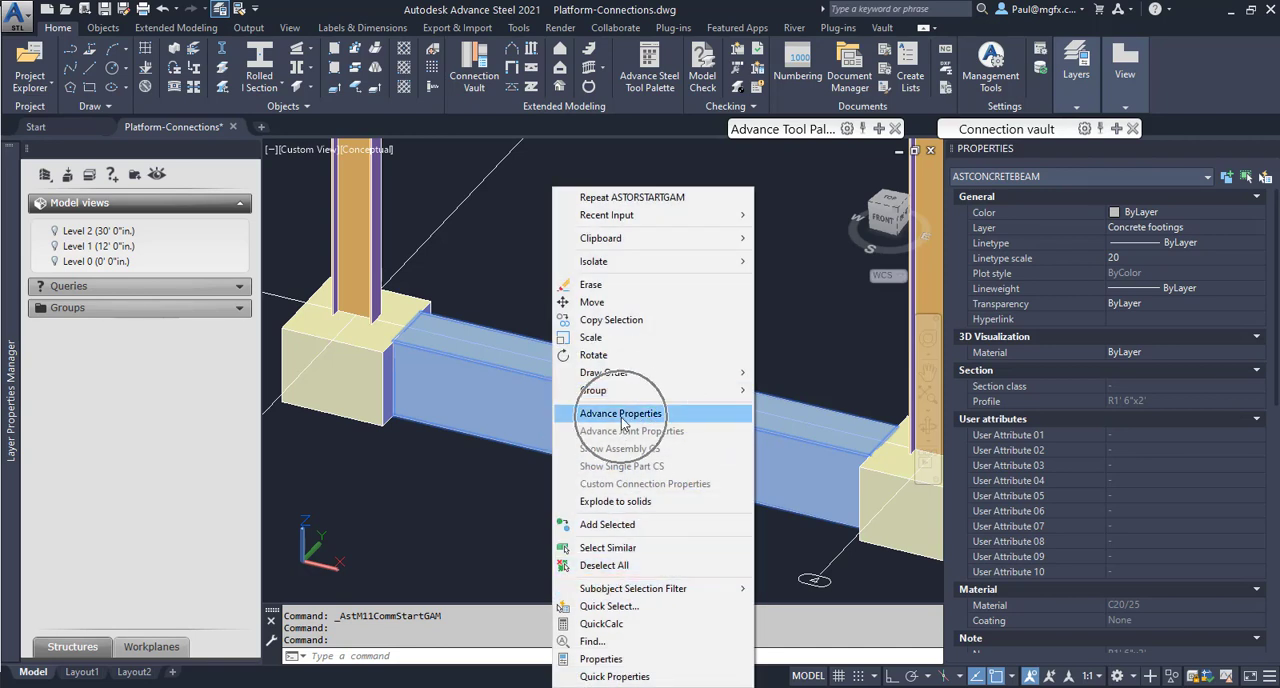
left_click(620, 413)
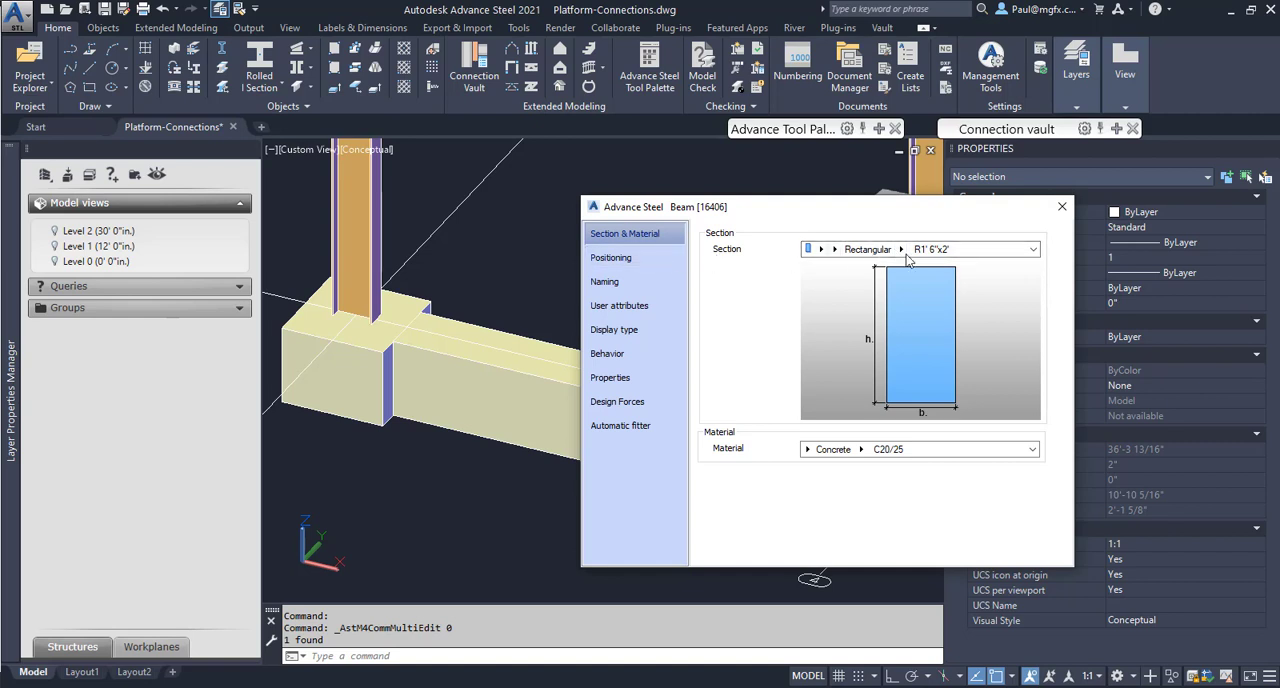
left_click(920, 249)
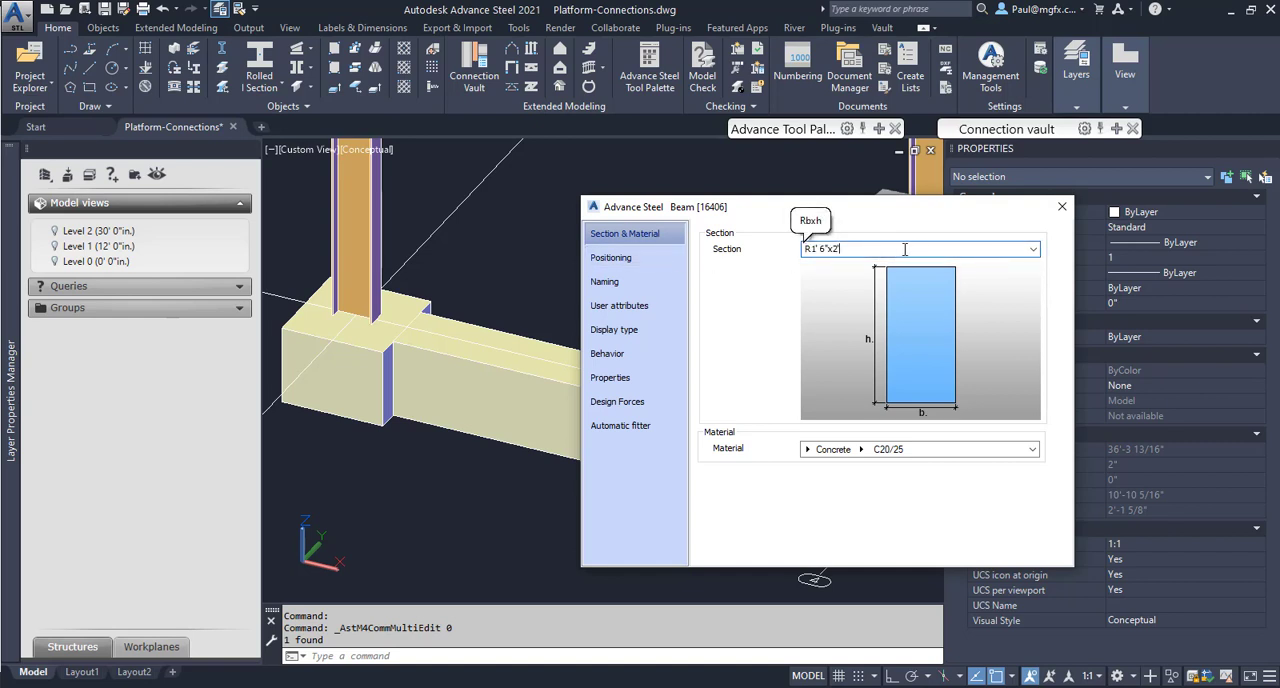
key("backspace")
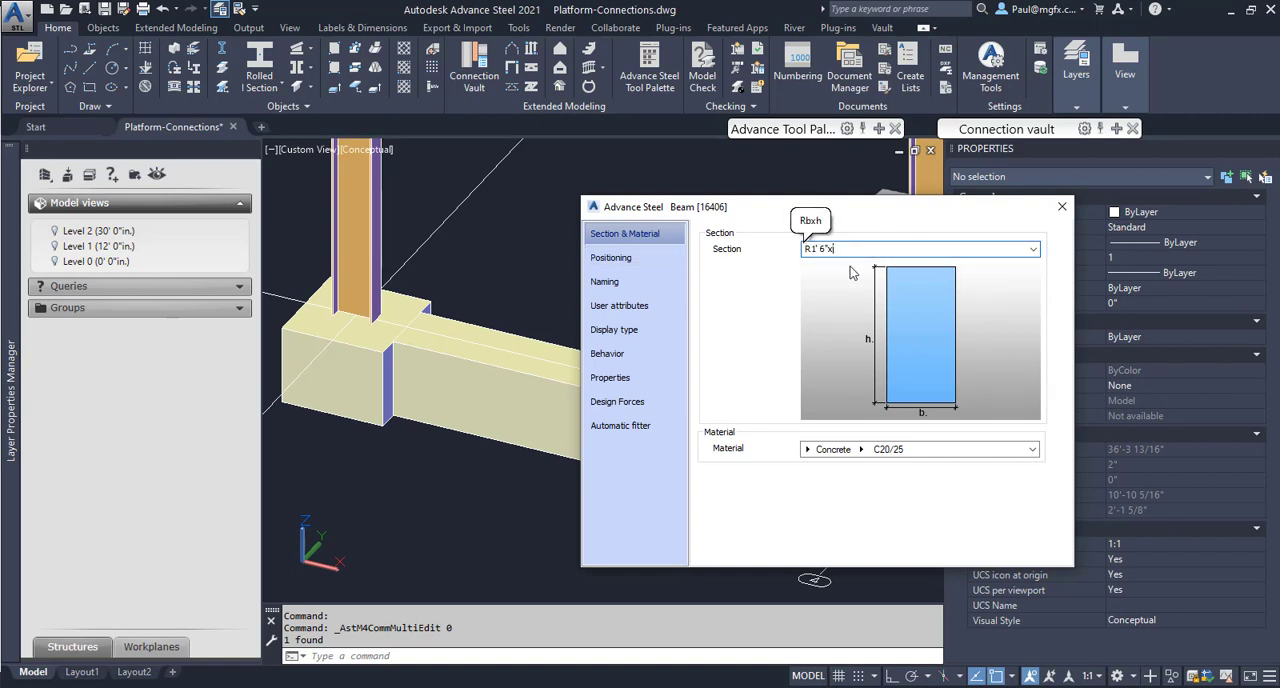
type("3'")
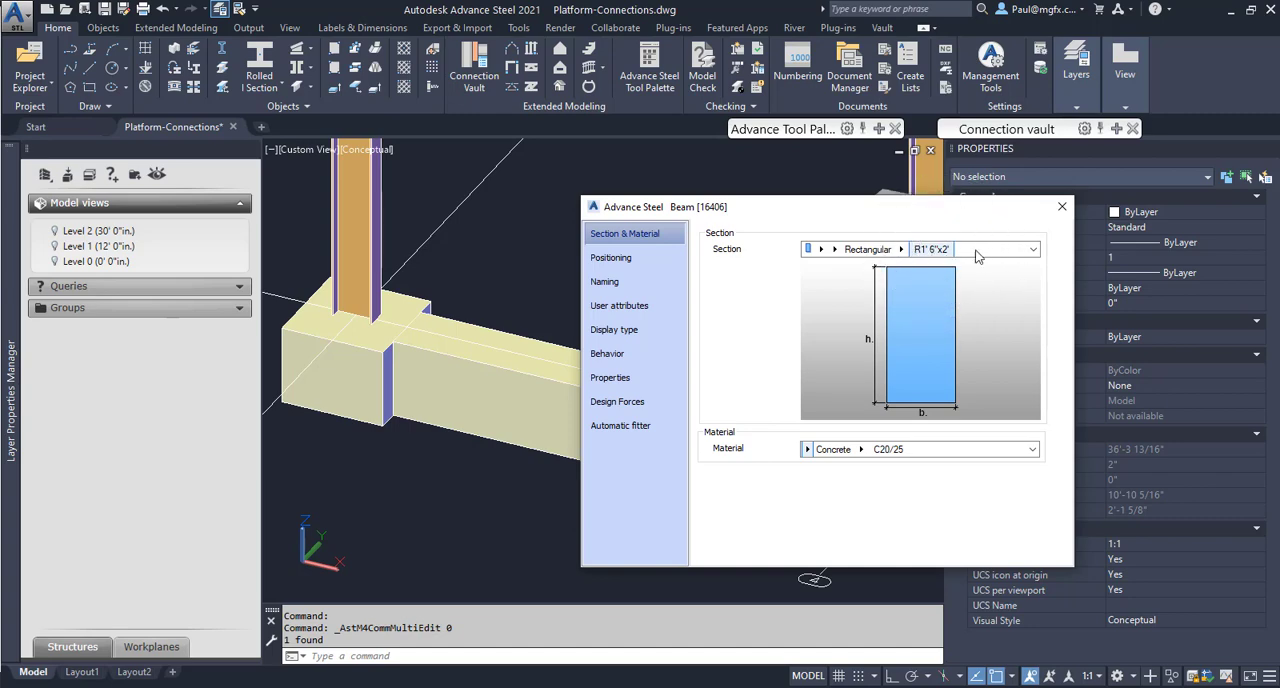
left_click(1062, 207)
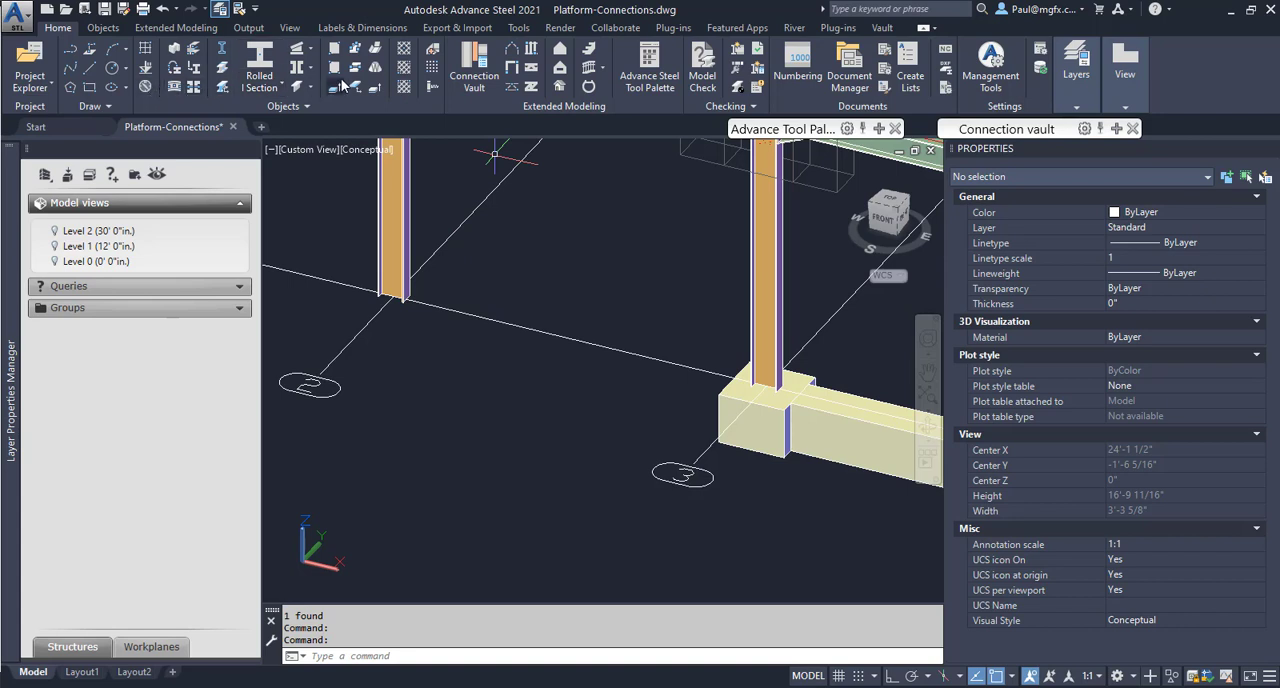
Step: Place an isolated footing at the grid 2 column node with height 2, then begin a continuous footing
left_click(102, 27)
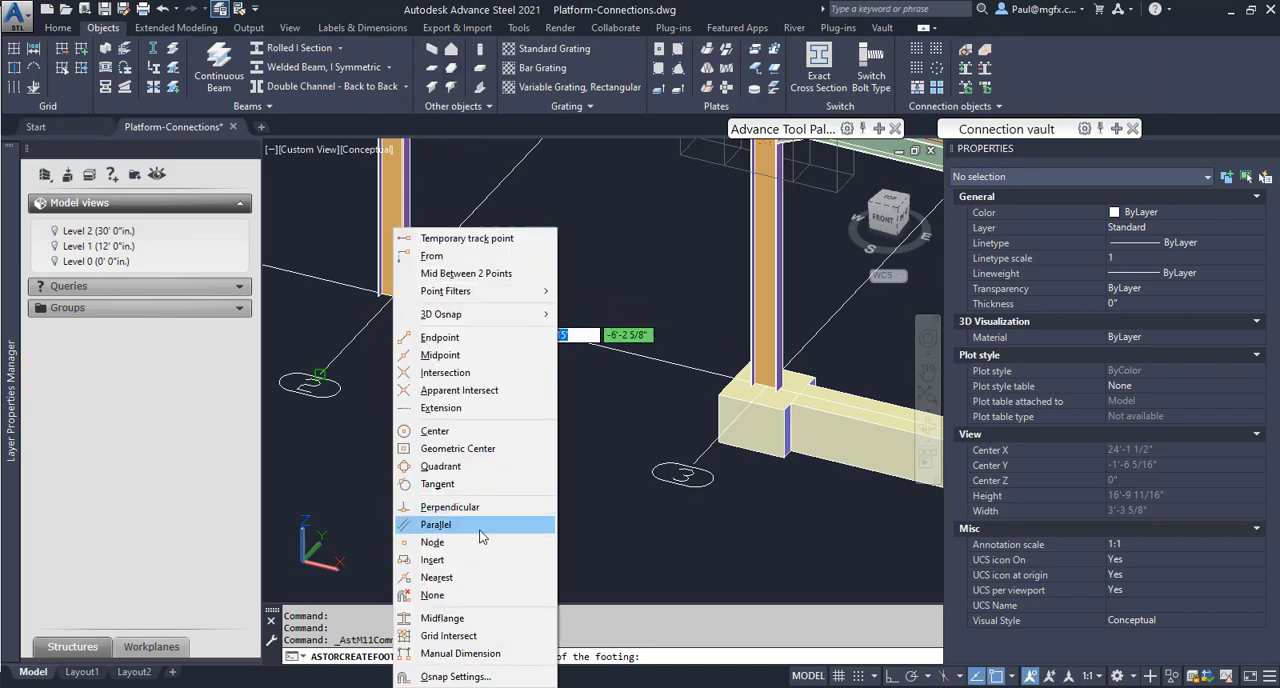
left_click(432, 541)
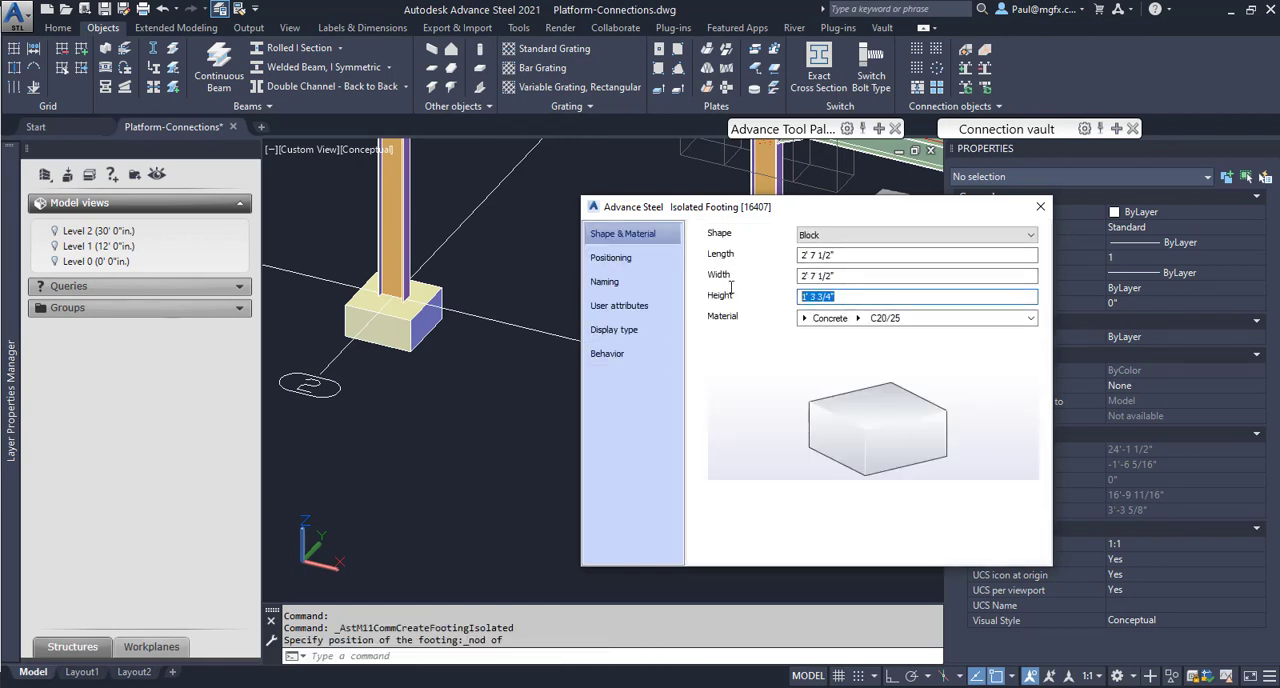
type("2")
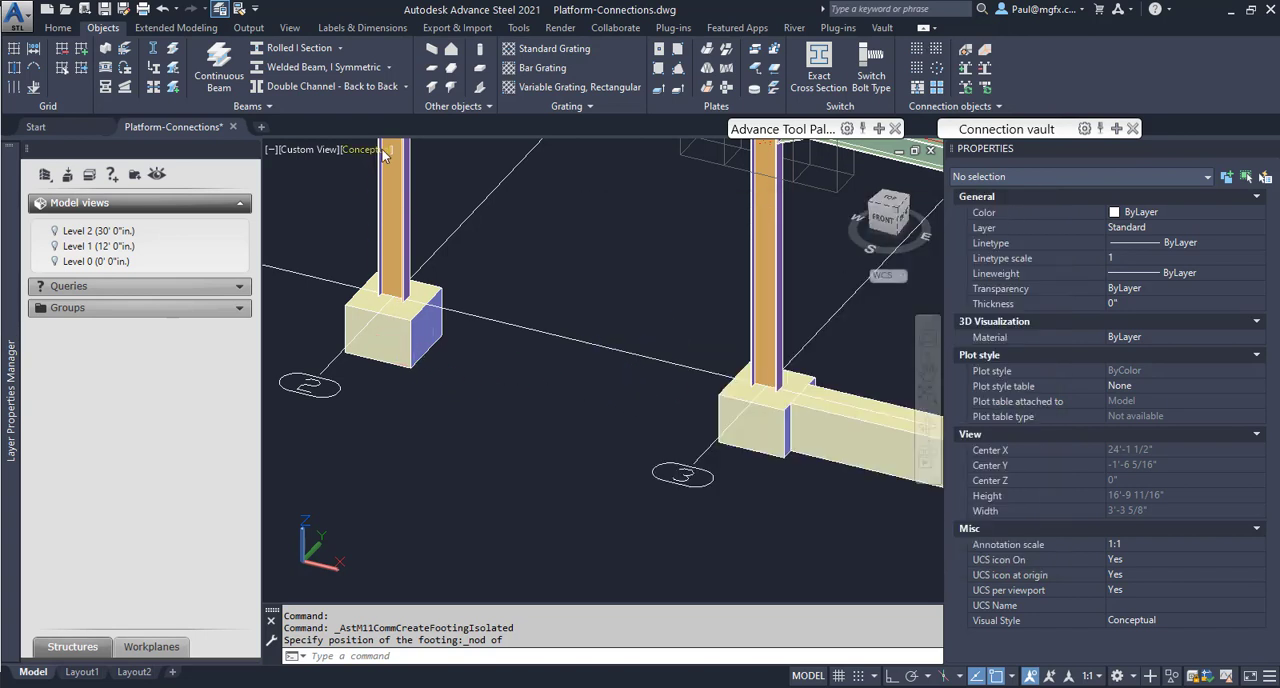
left_click(480, 88)
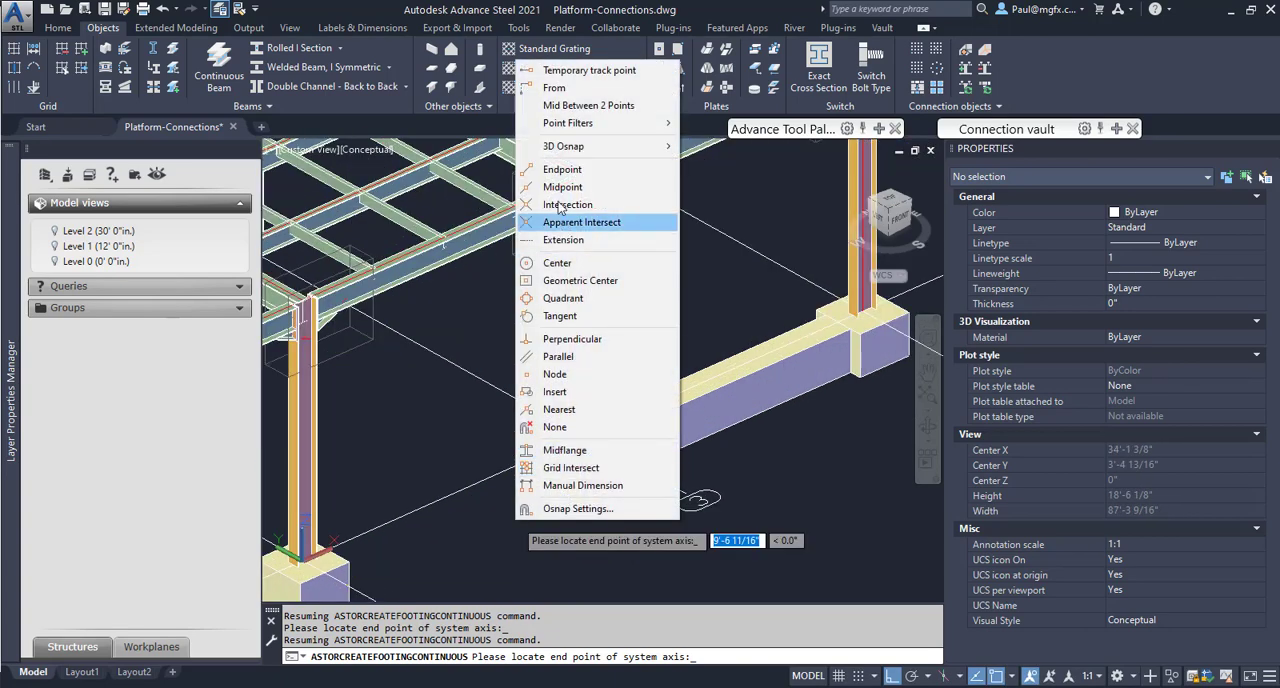
Step: Snap the continuous footing's end at an intersection and keep the R1'6"x2' section
left_click(562, 187)
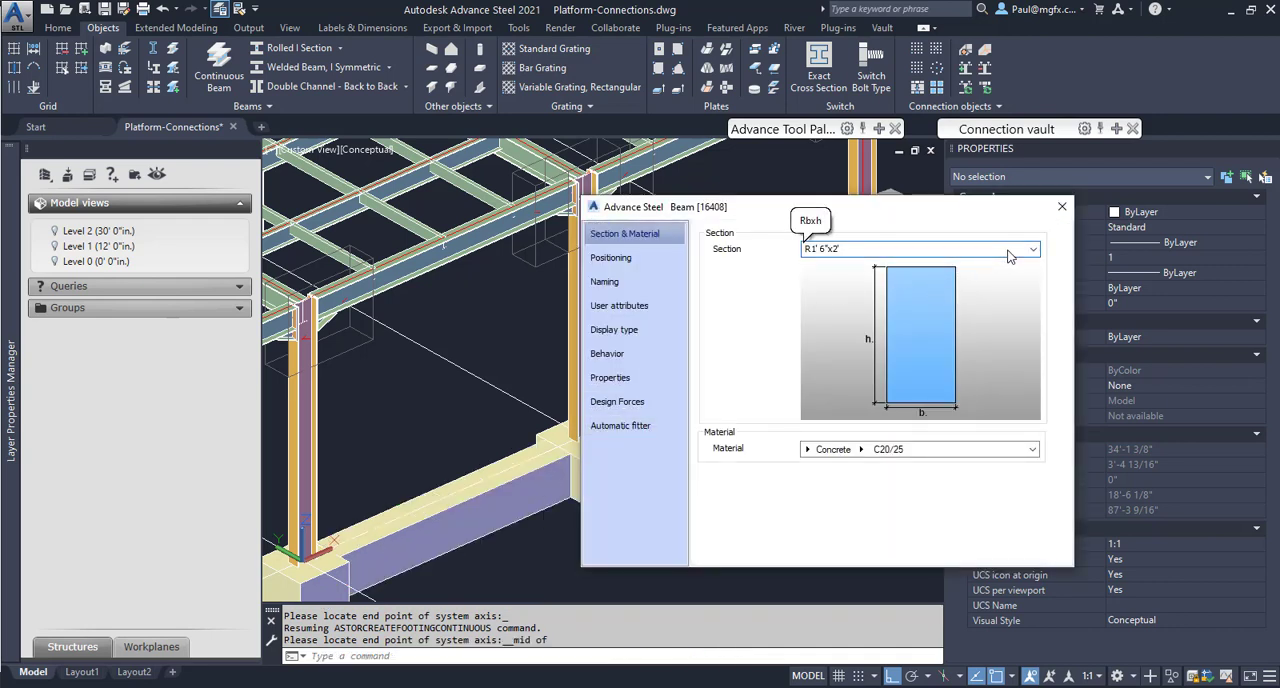
left_click(1033, 248)
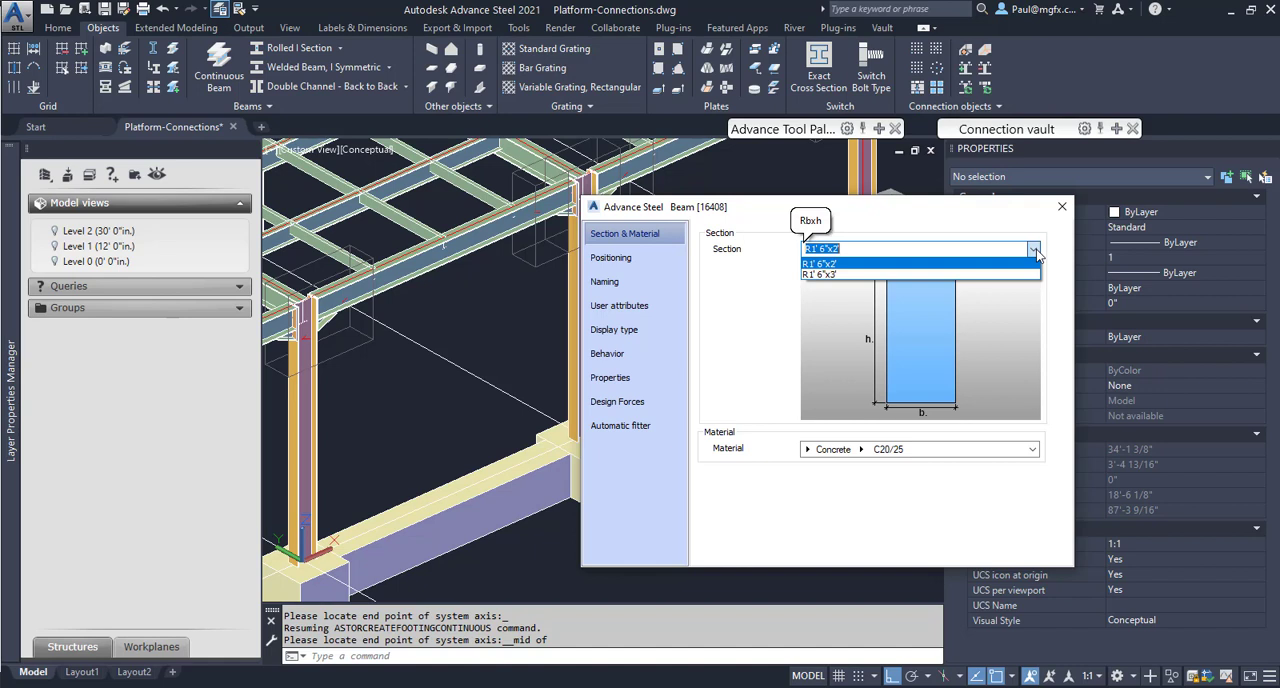
mouse_move(1265, 170)
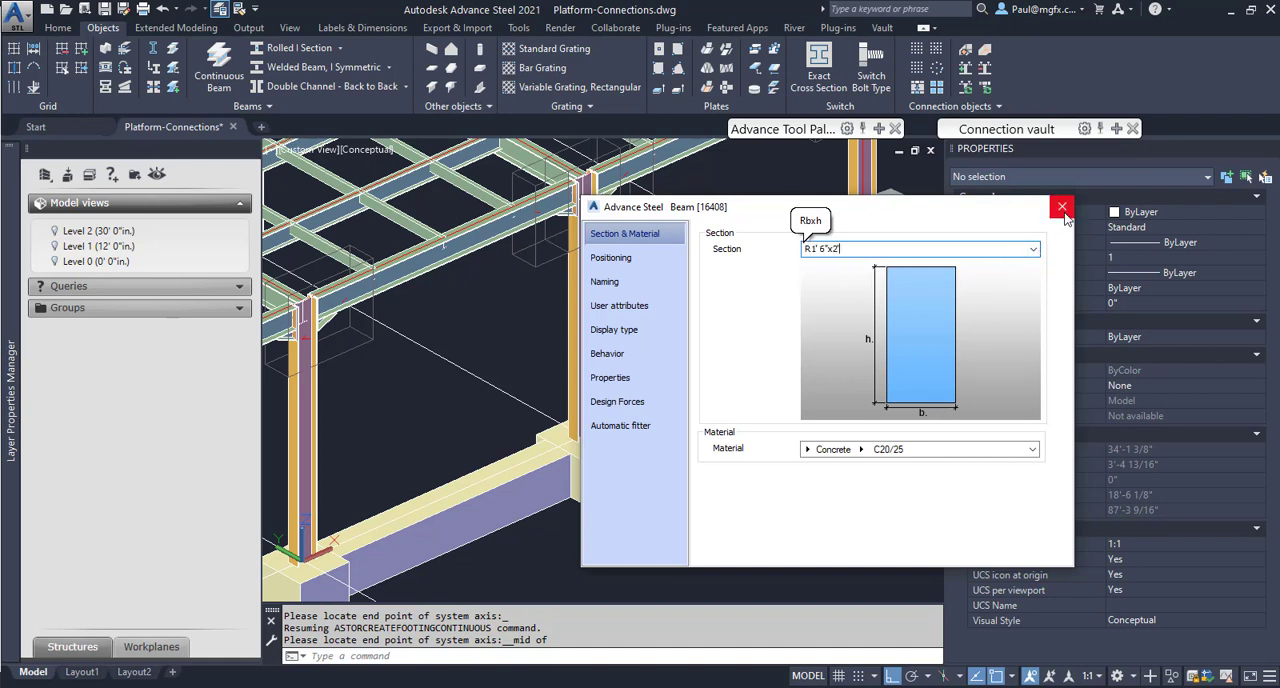
left_click(1061, 207)
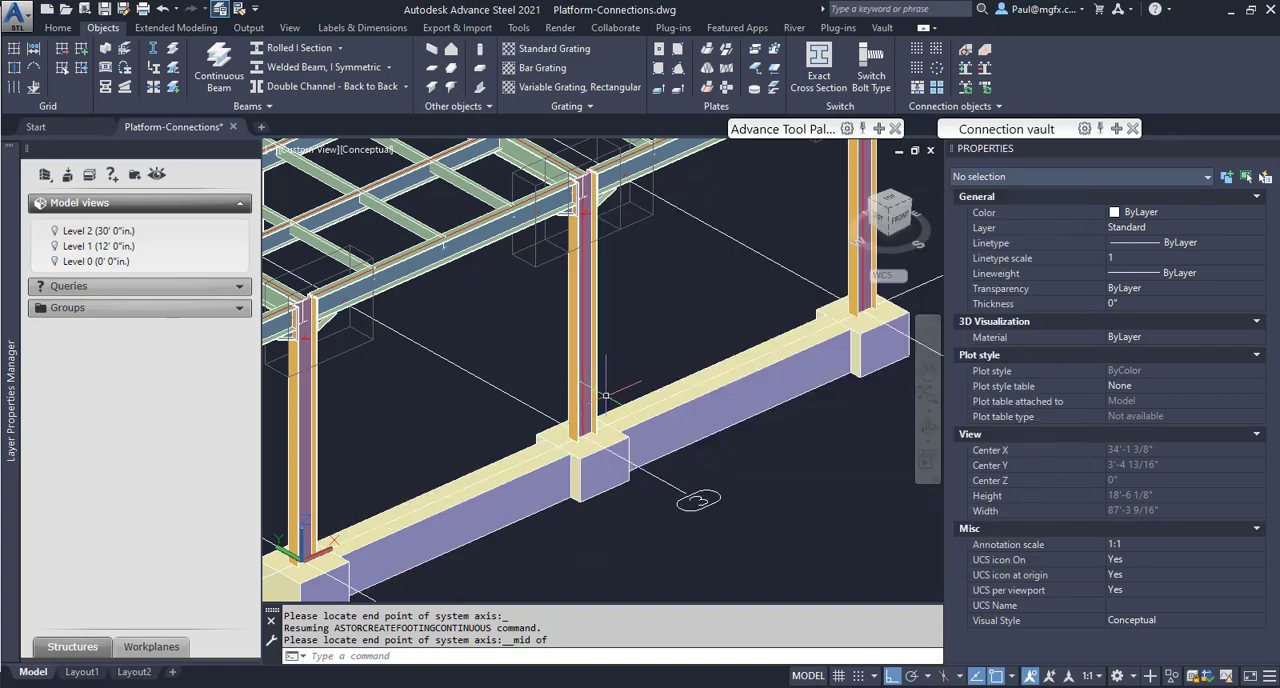